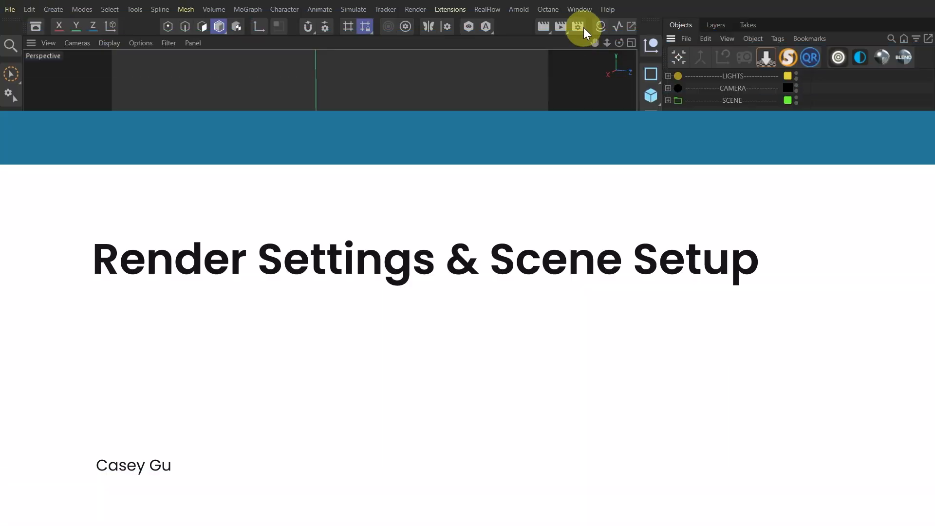
Confirm Arnold as the scene's renderer in the render settings
left_click(576, 26)
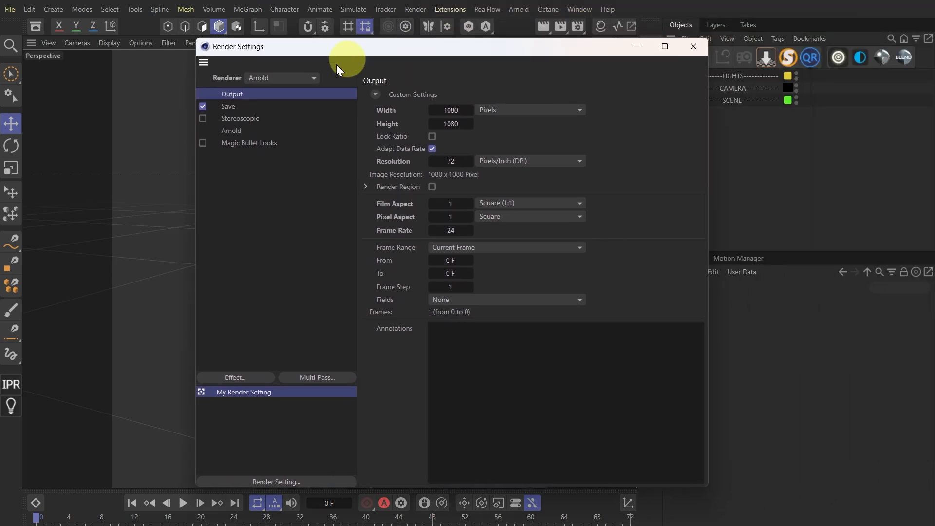
left_click(281, 78)
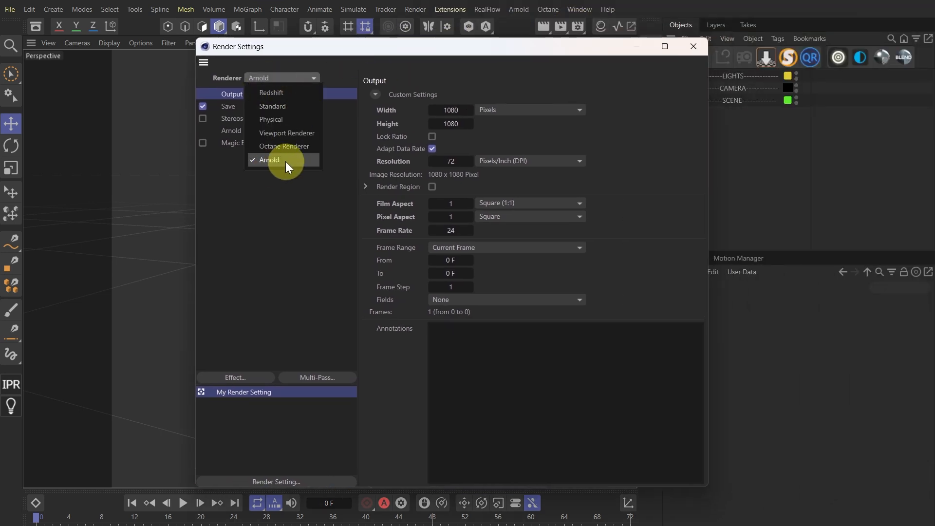
left_click(268, 160)
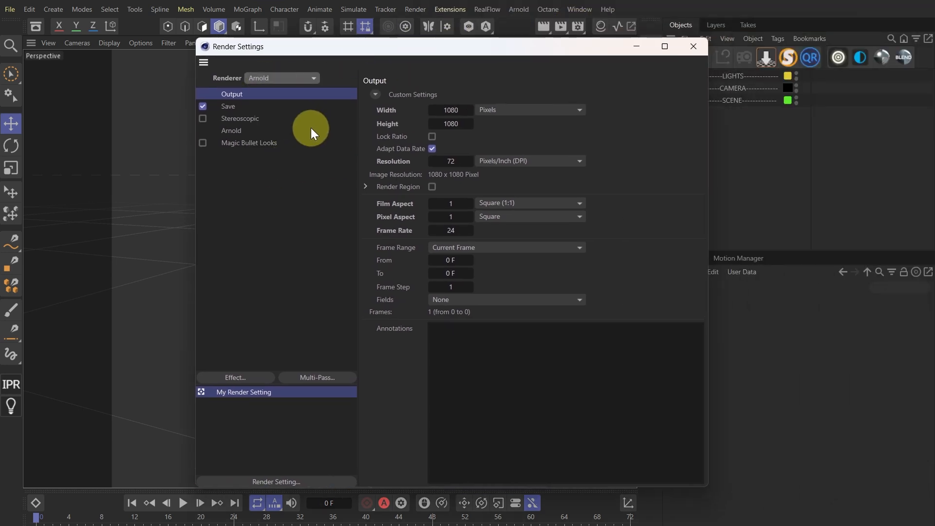
Set Arnold Camera (AA) samples to 2 and the default filter to contour_filter
left_click(231, 129)
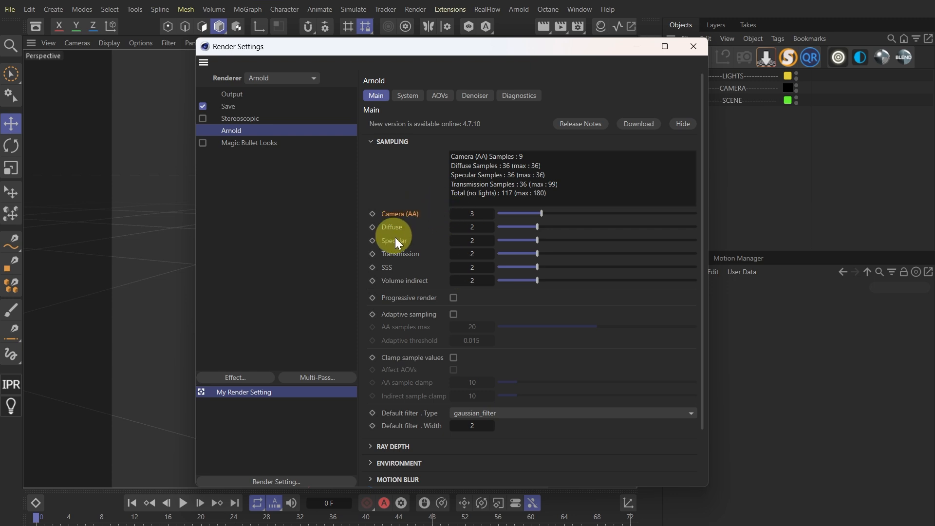
left_click_drag(541, 213, 510, 214)
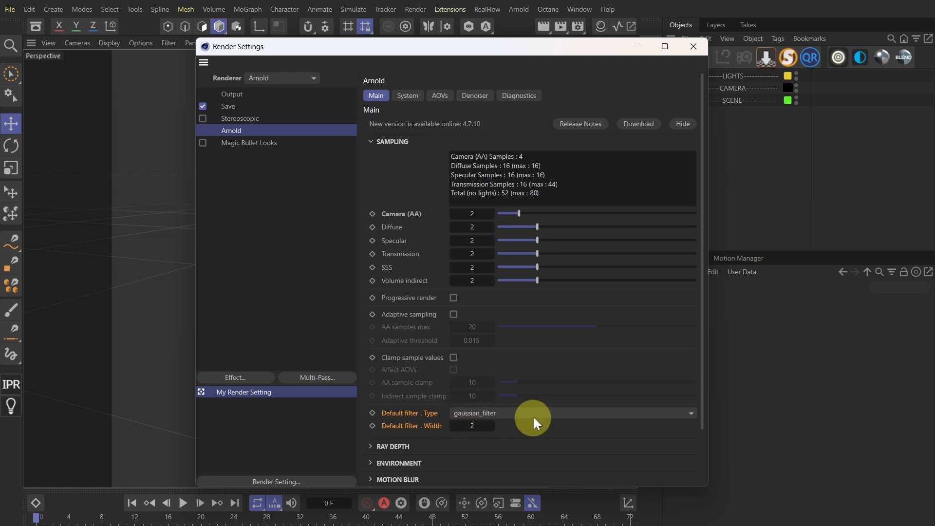
left_click(570, 413)
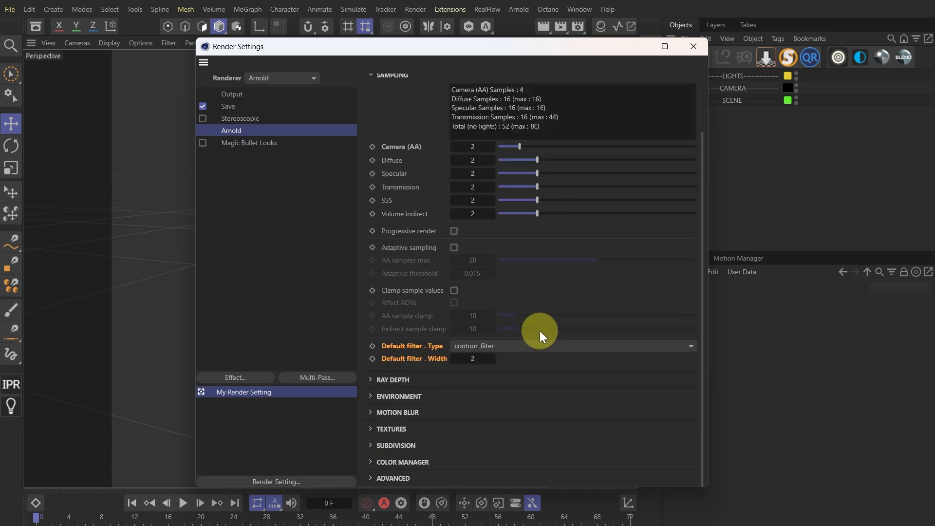
mouse_move(511, 371)
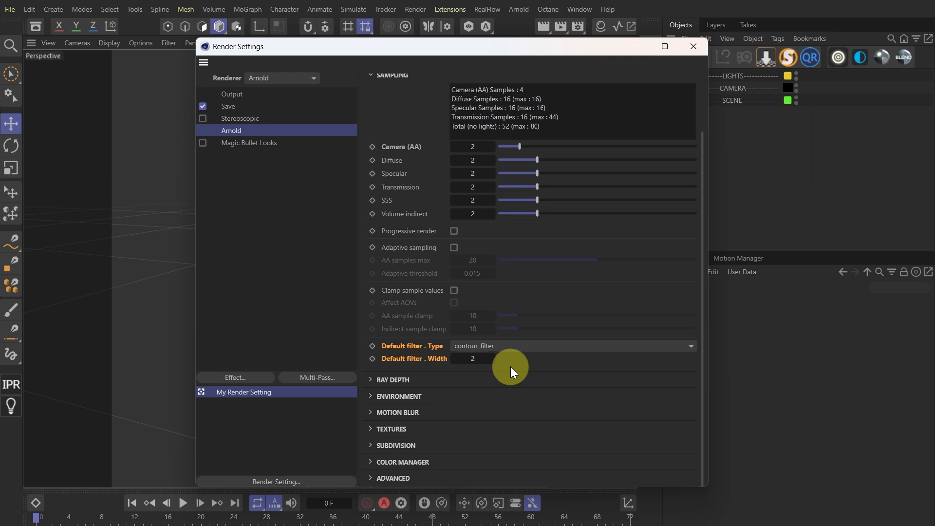
Reduce Arnold ray depths and switch colour management to Cinema 4D (Project Settings), then bring up project settings
left_click(393, 379)
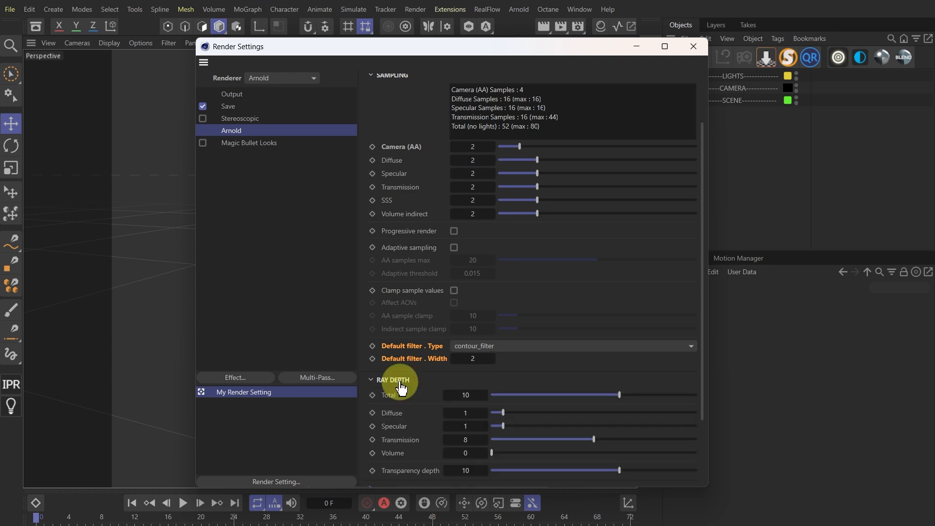
scroll("down", 3)
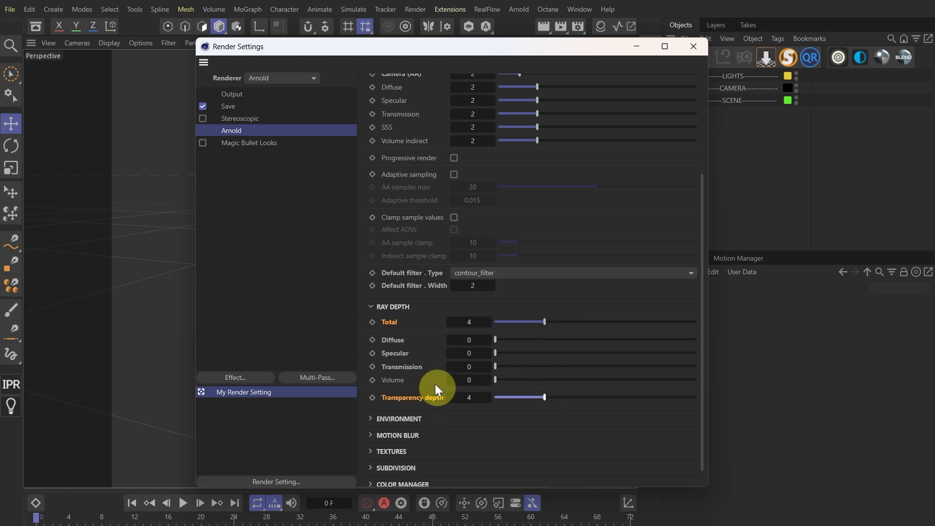
scroll("down", 3)
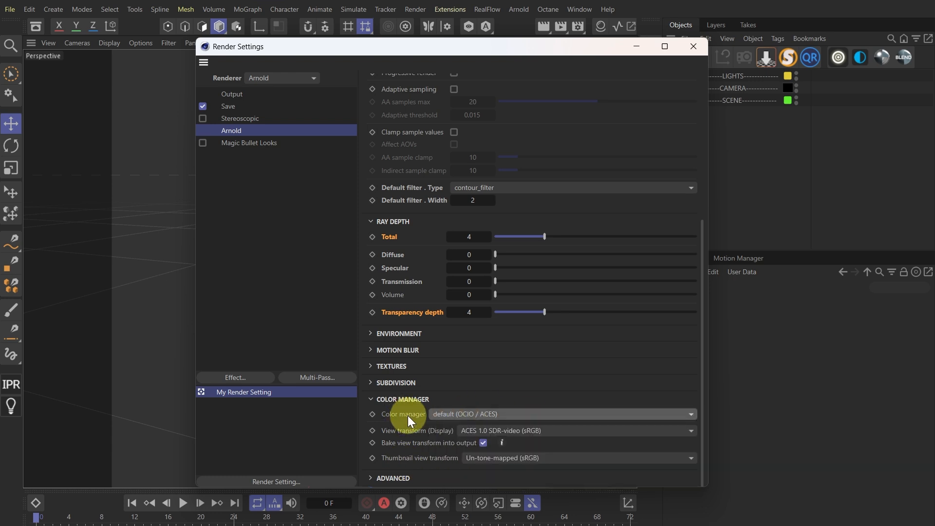
left_click(561, 414)
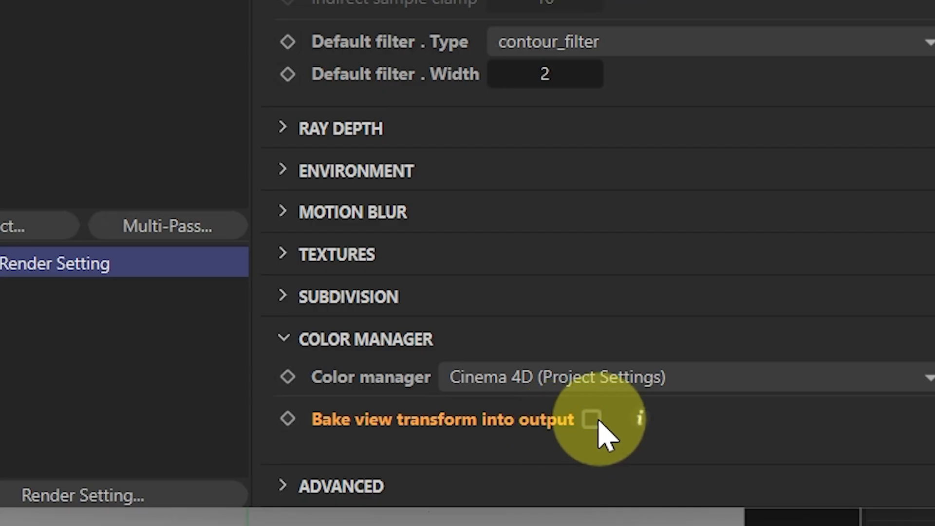
key("ctrl+d")
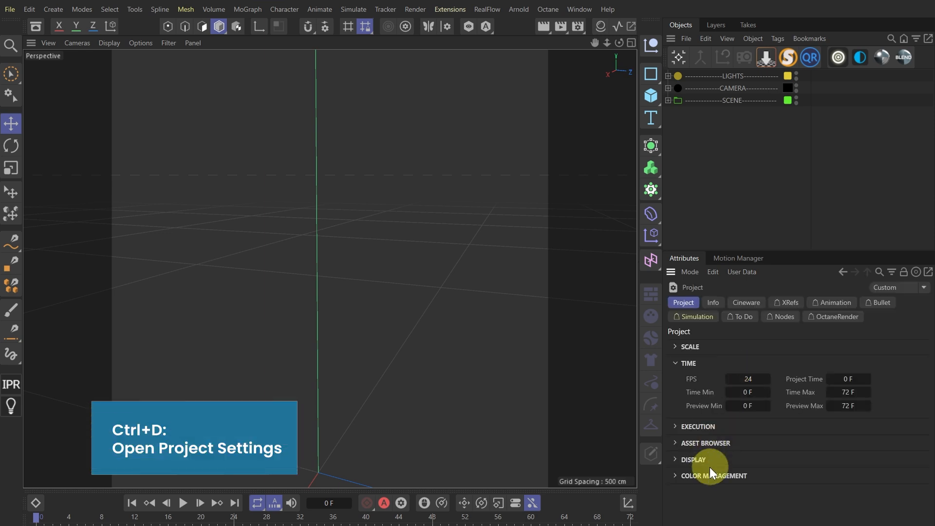
Switch the project's colour management to Basic with linear workflow
left_click(714, 475)
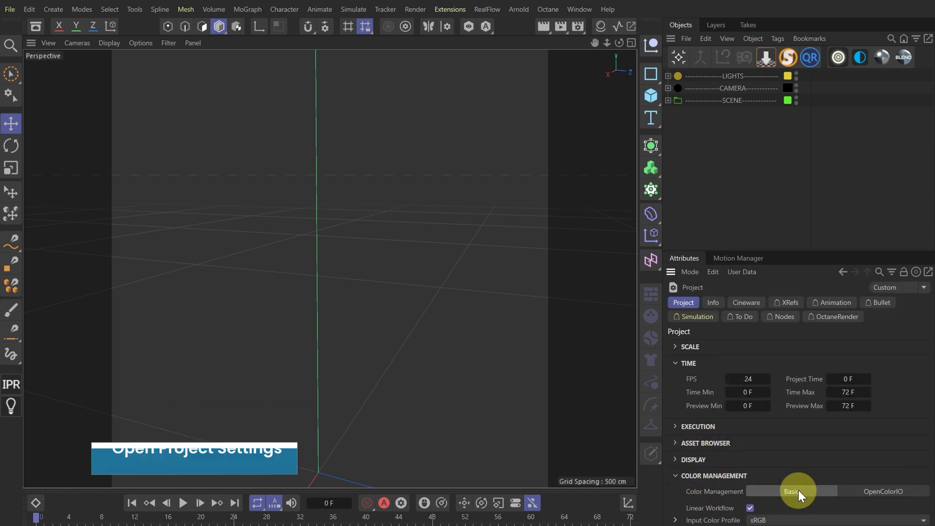
left_click(793, 491)
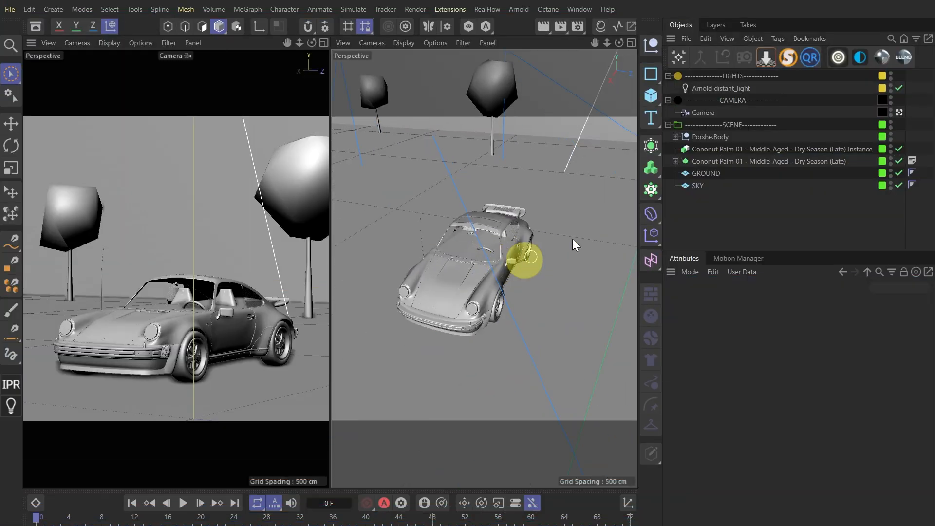
Review the Porsche body, palm instance and distant light, then give the camera a 61 mm focal length
left_click(711, 136)
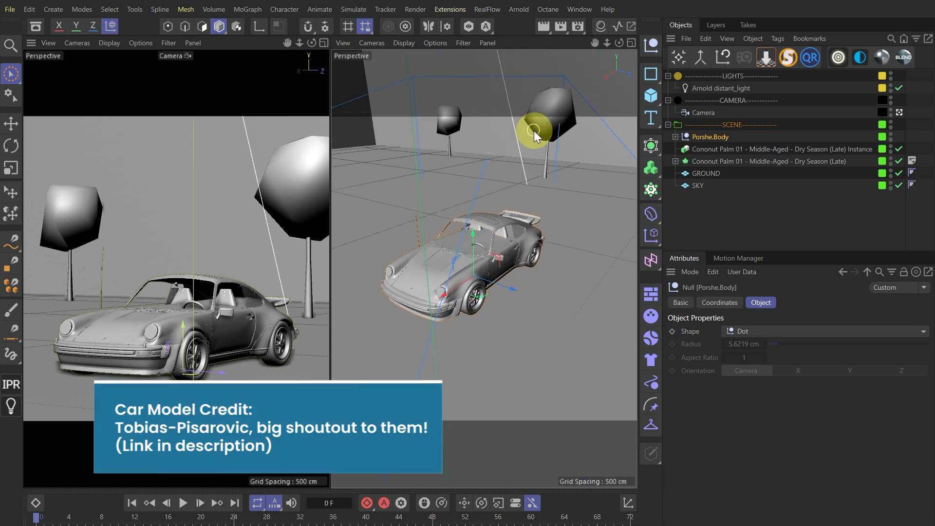
left_click(781, 150)
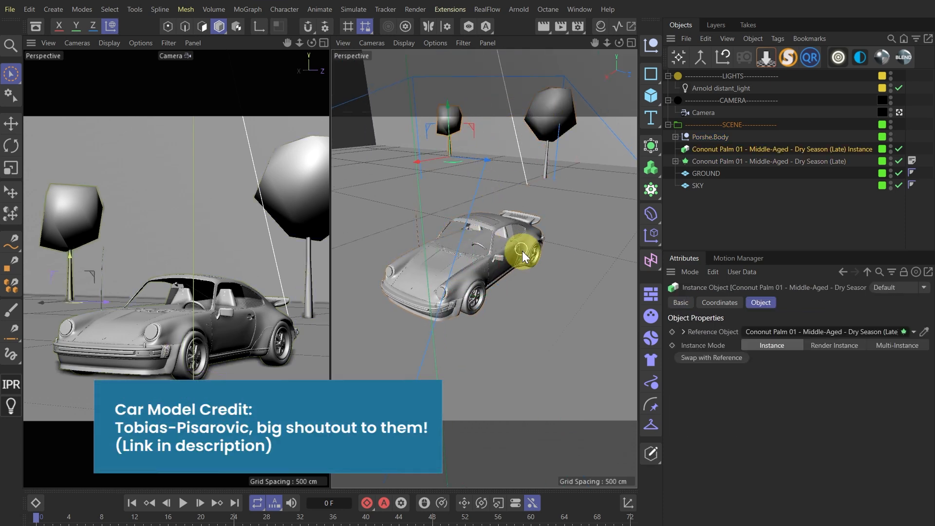
left_click(721, 89)
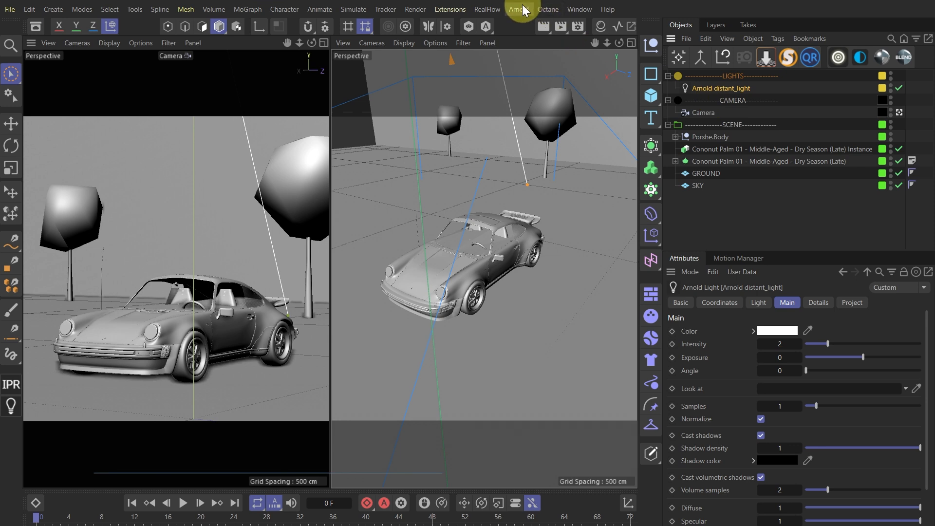
left_click(518, 9)
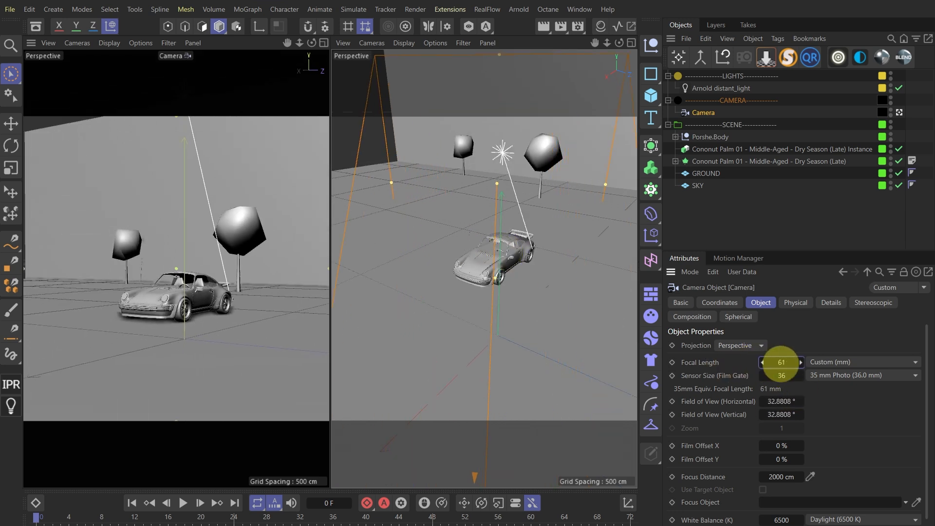
left_click_drag(781, 362, 824, 362)
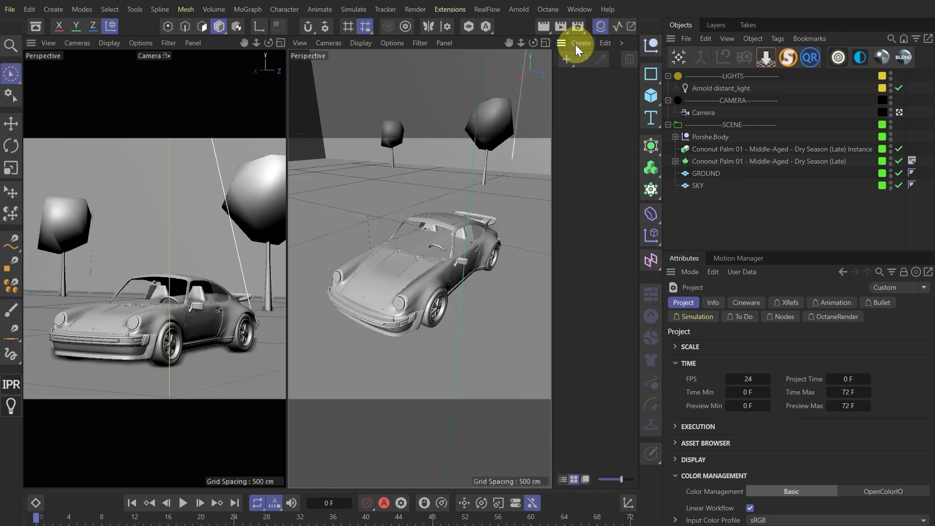
Create a new node material from the Material Manager
left_click(580, 43)
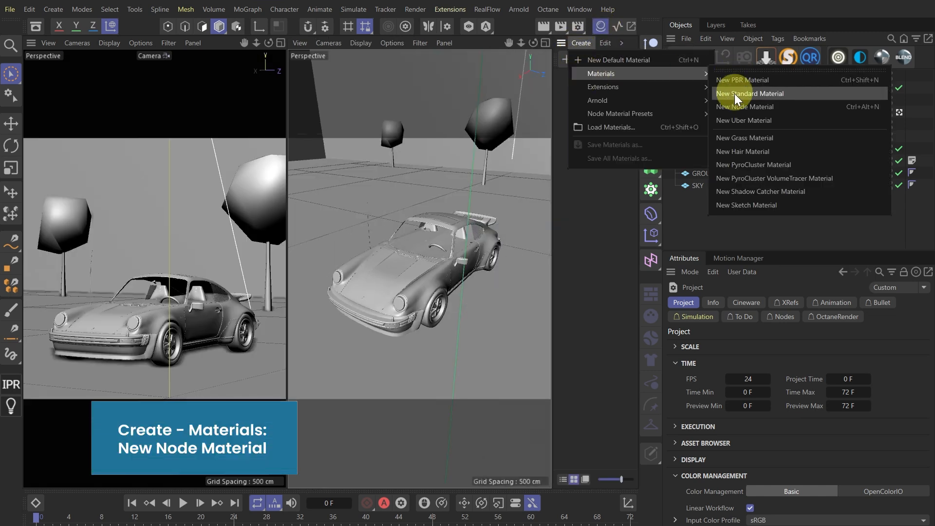
left_click(745, 107)
type("TOON")
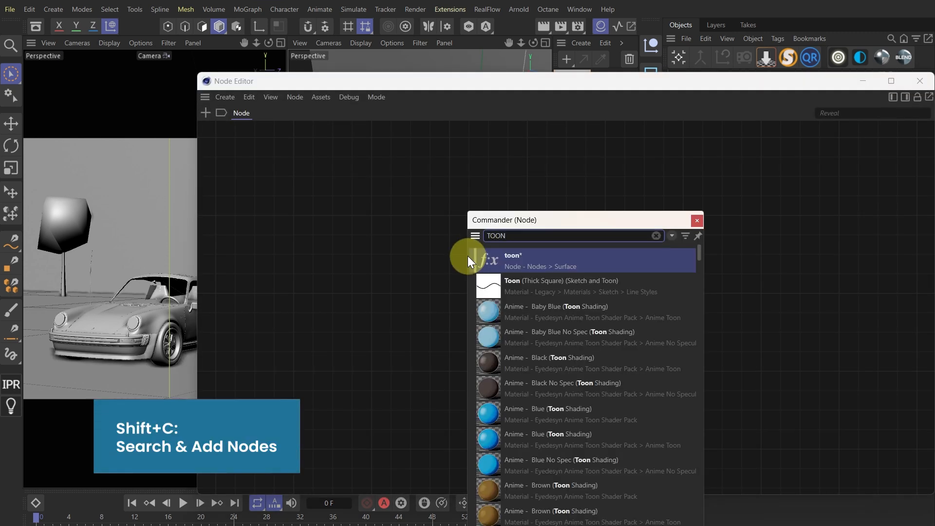
Add an Arnold toon shader node and select it to show its settings
left_click(511, 259)
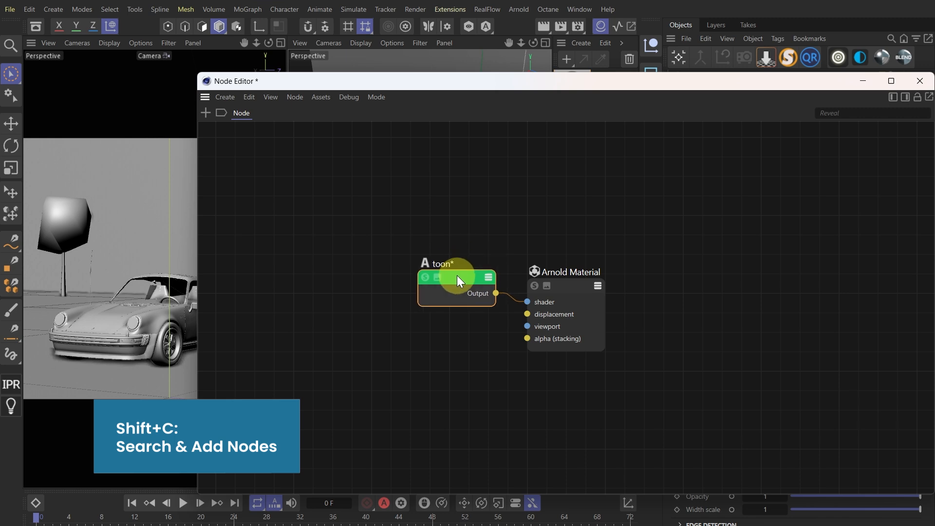
left_click(519, 9)
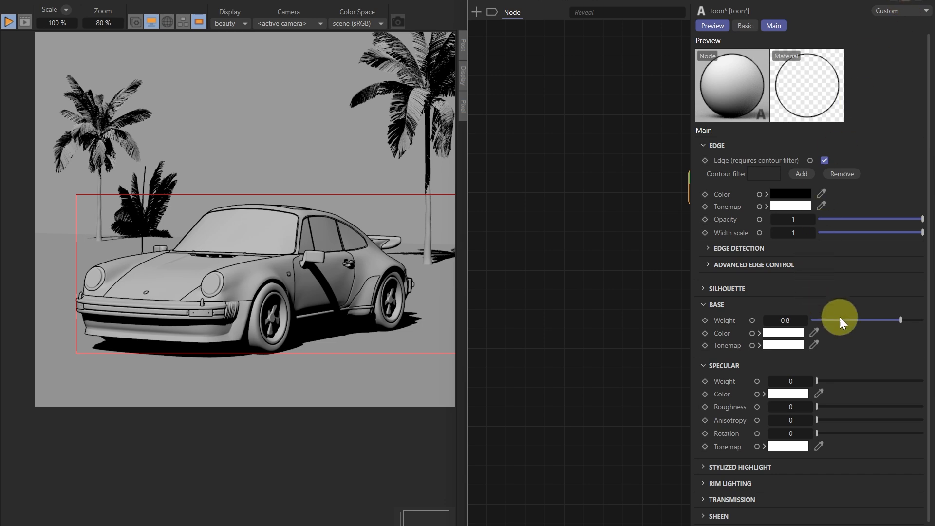
Make the toon shader render the car white with black edges, and search for a utility node
left_click(716, 305)
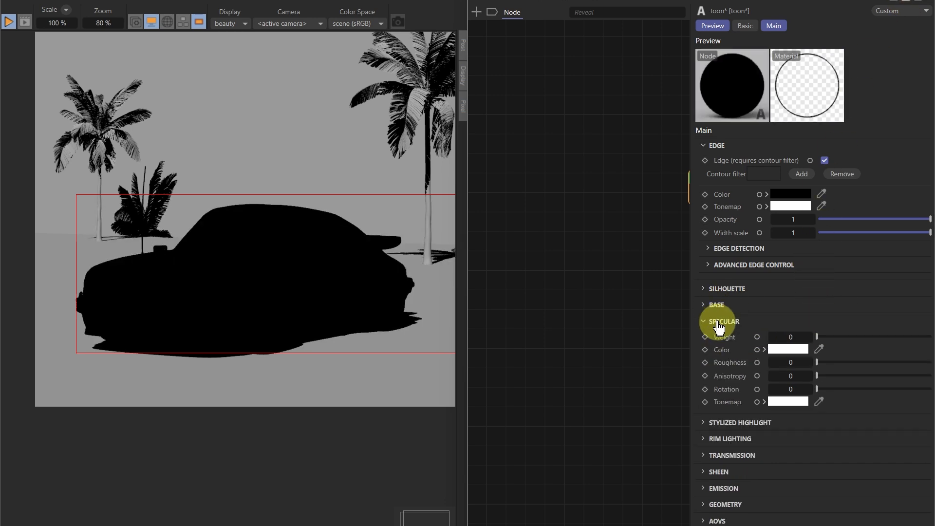
left_click(720, 321)
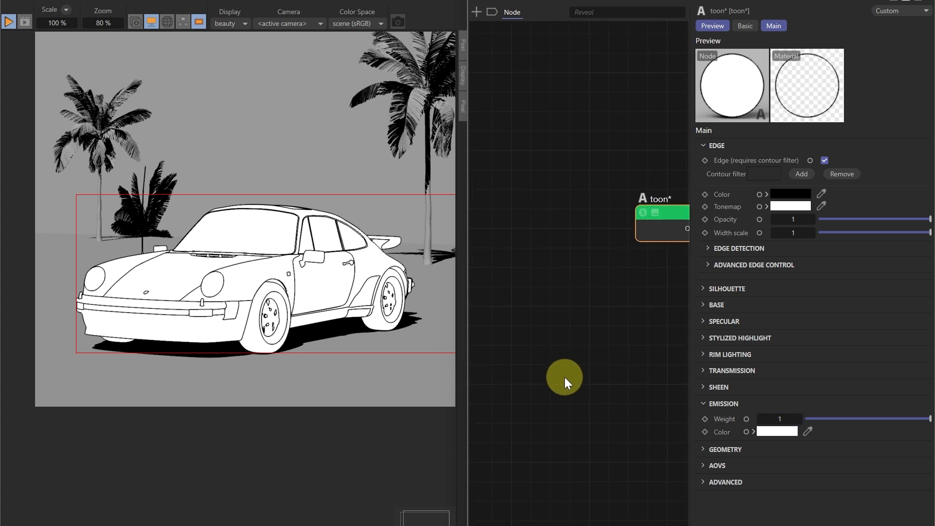
type("UTIL")
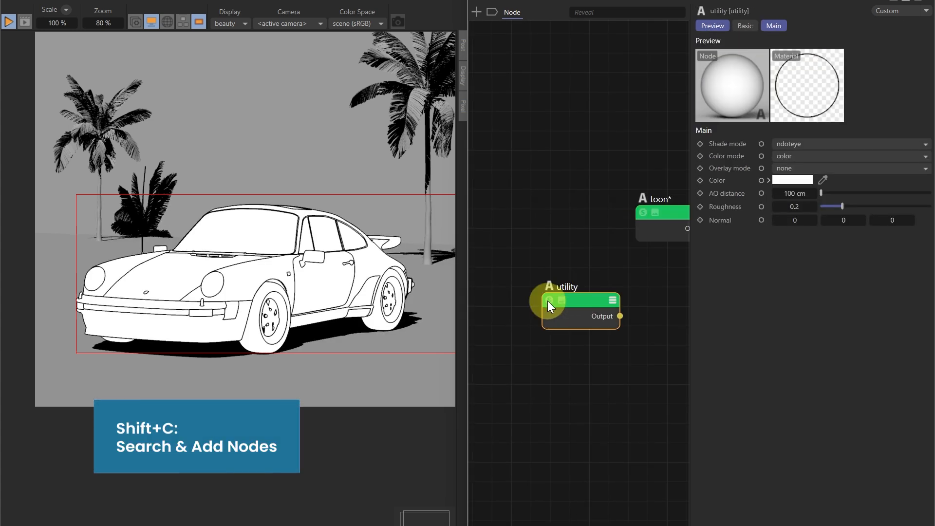
Preview the utility node's shade mode on the car and rotate the distant light to recast shadows
left_click(850, 144)
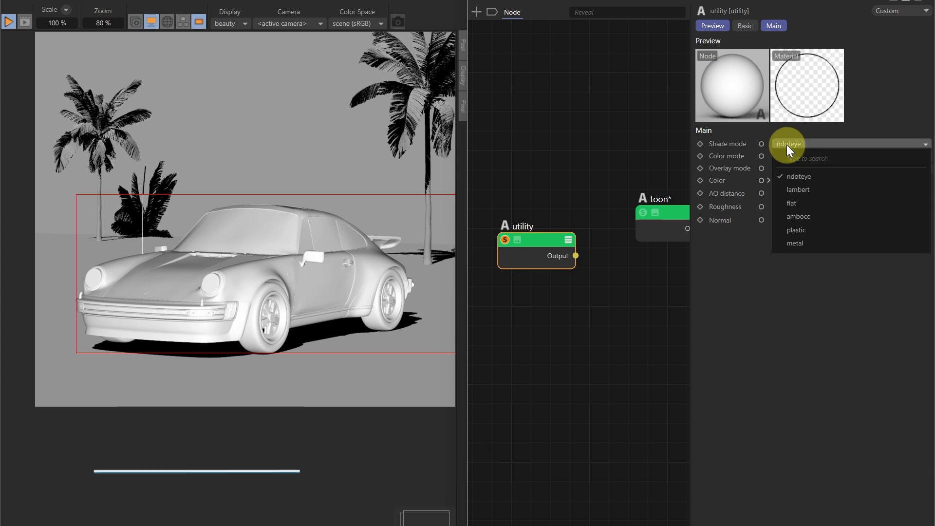
left_click(798, 190)
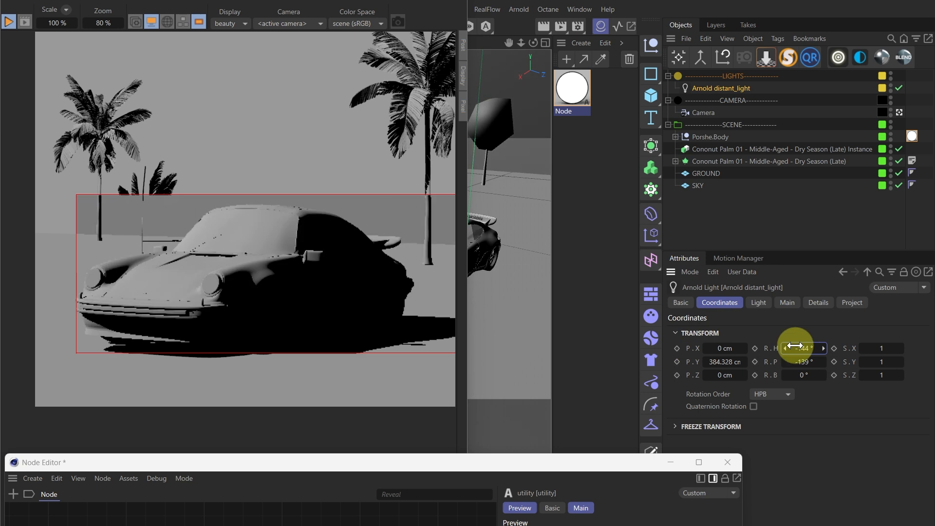
left_click_drag(802, 349, 802, 349)
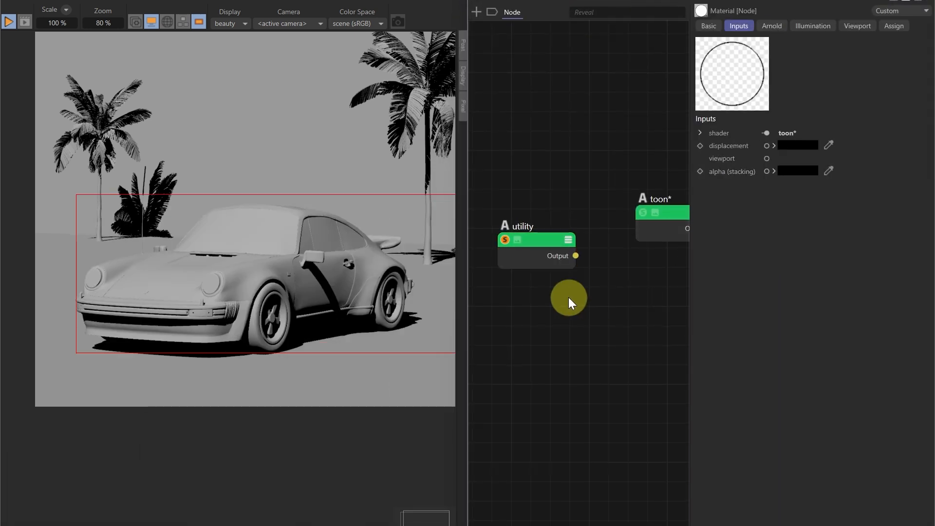
Feed a ramp_rgb node from the utility output with custom type and step interpolation, mostly white
type("RAMP")
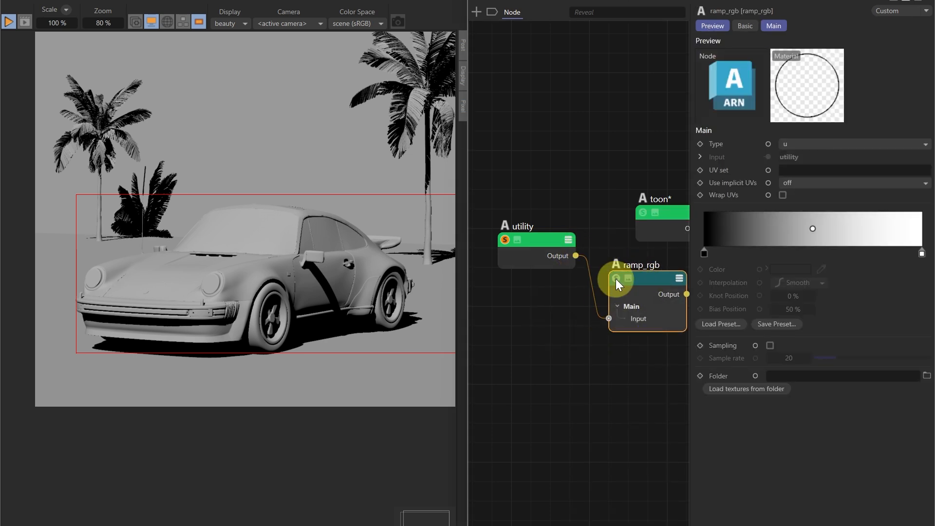
left_click(853, 144)
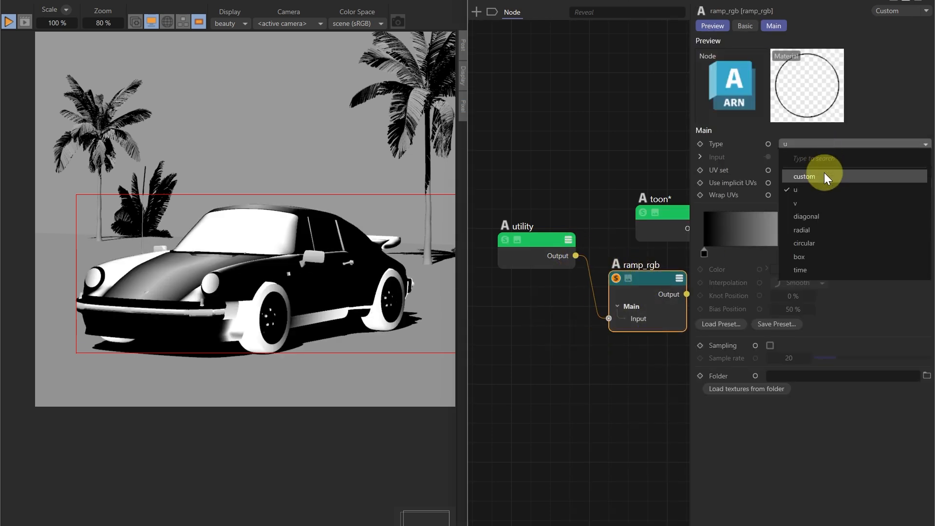
left_click(805, 177)
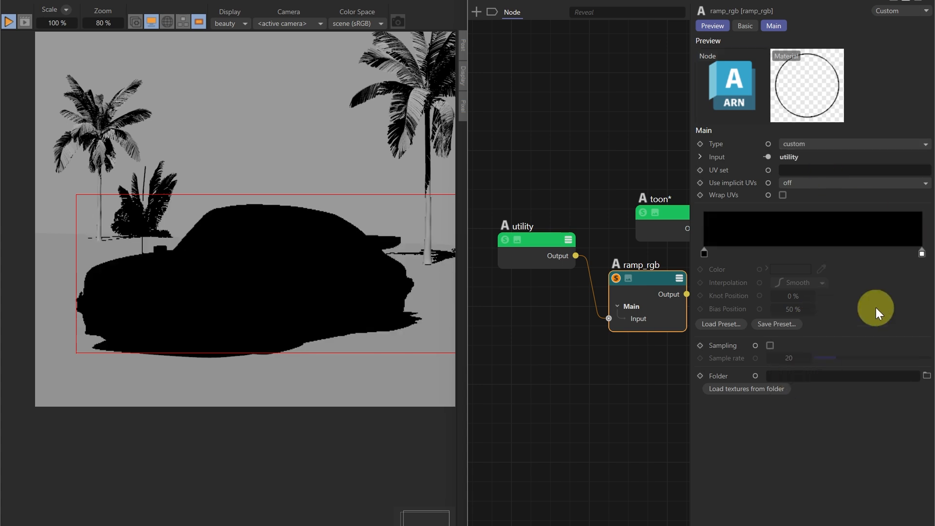
left_click(799, 282)
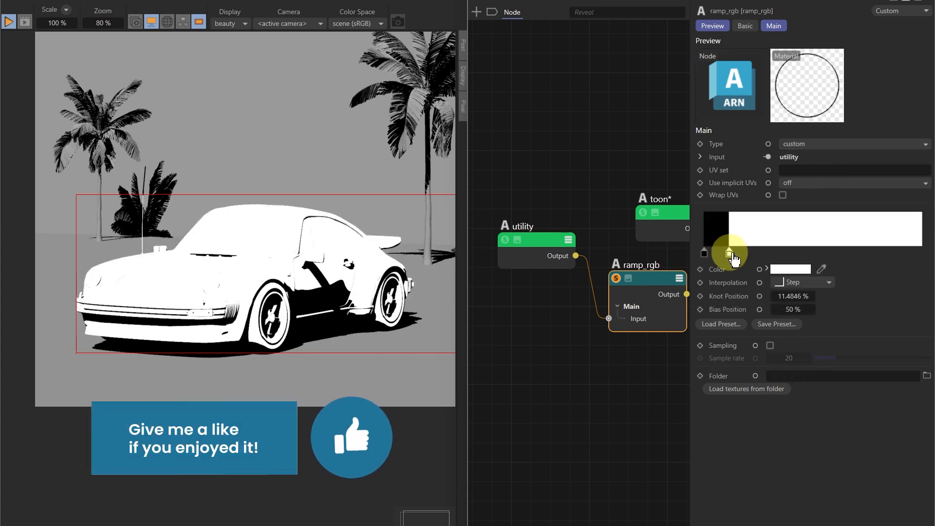
left_click_drag(729, 252, 766, 252)
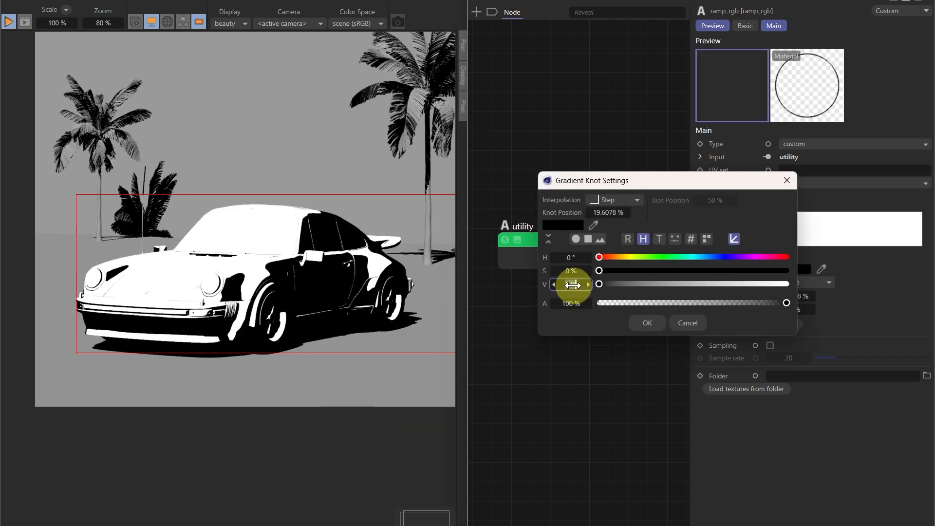
Add darker grey knots and position them so the car shades in flat black, grey and white bands
left_click(646, 322)
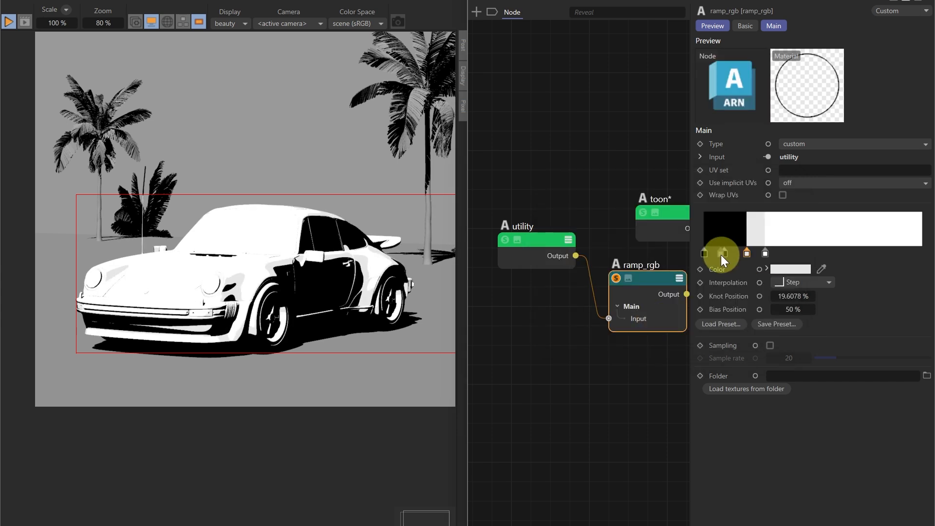
left_click_drag(725, 253, 745, 253)
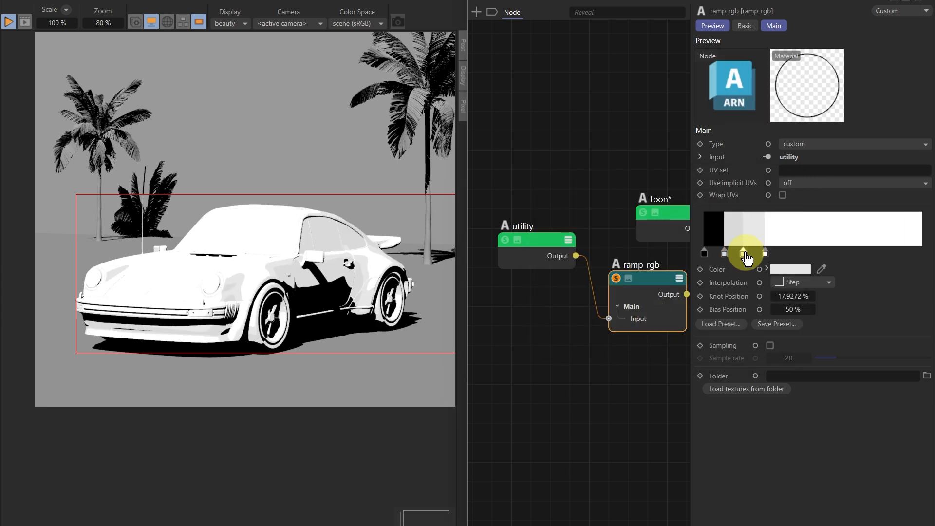
left_click_drag(743, 252, 756, 252)
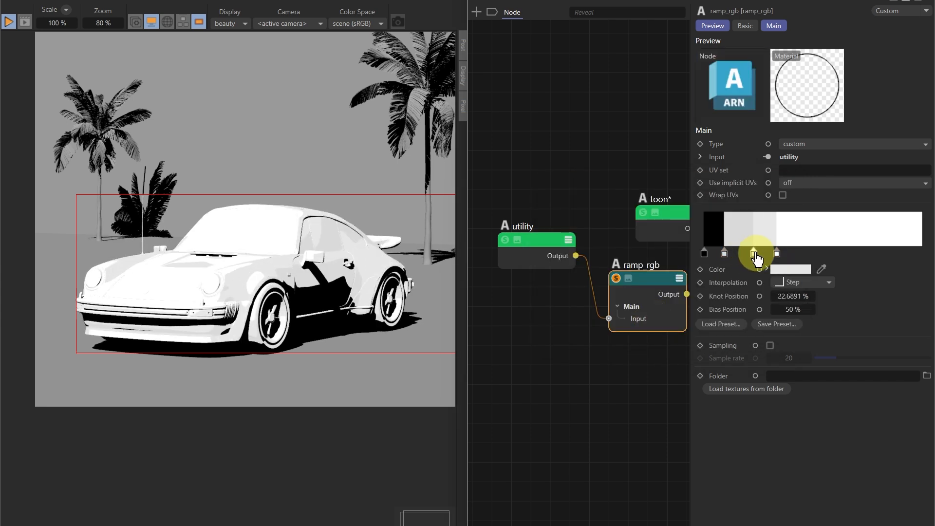
left_click_drag(756, 253, 724, 253)
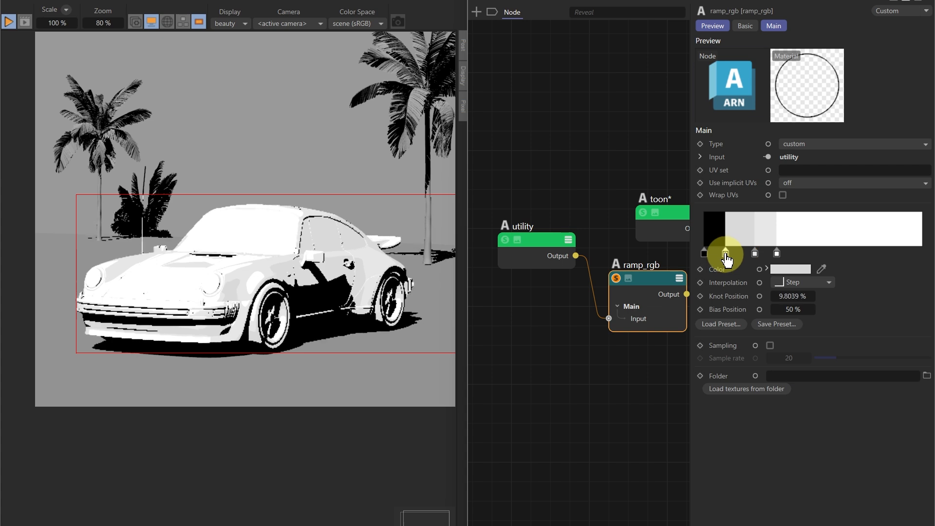
left_click_drag(725, 254, 702, 253)
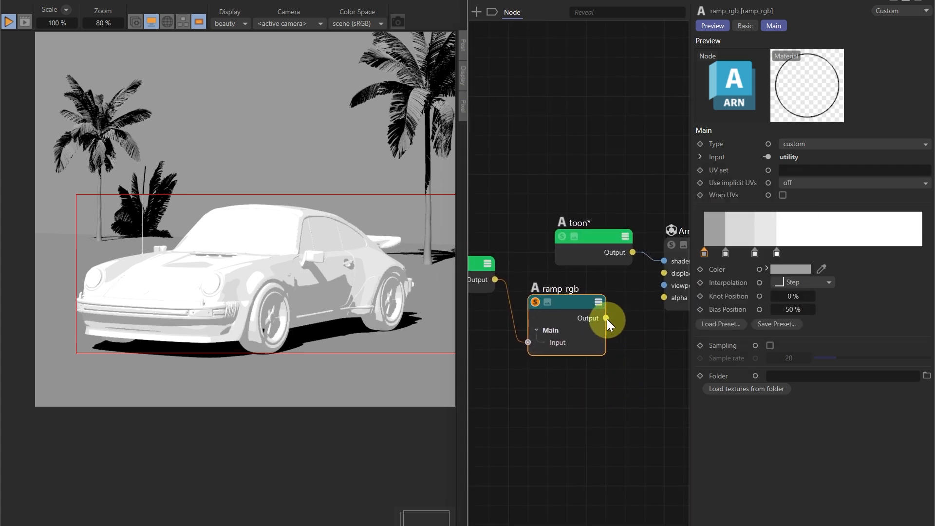
Wire the ramp_rgb output into the toon node's Main > Emission input
left_click(607, 247)
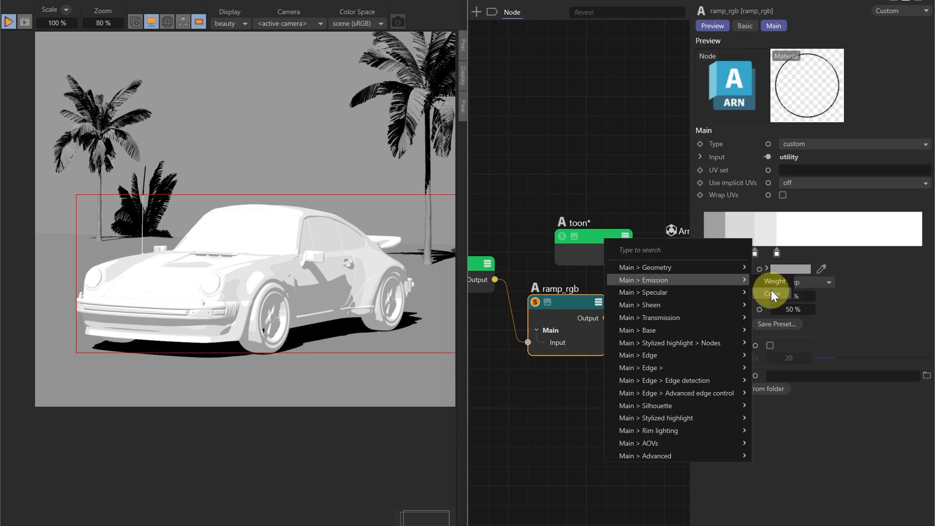
left_click(642, 279)
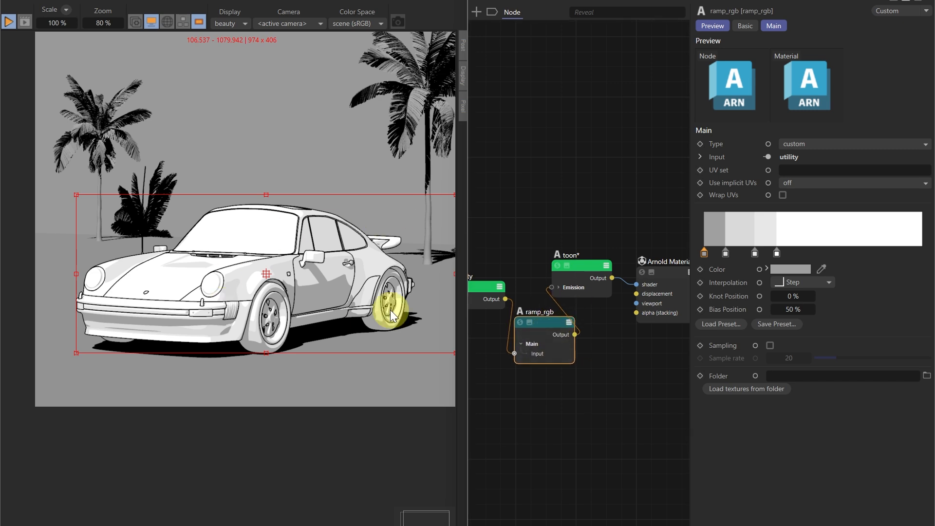
mouse_move(689, 269)
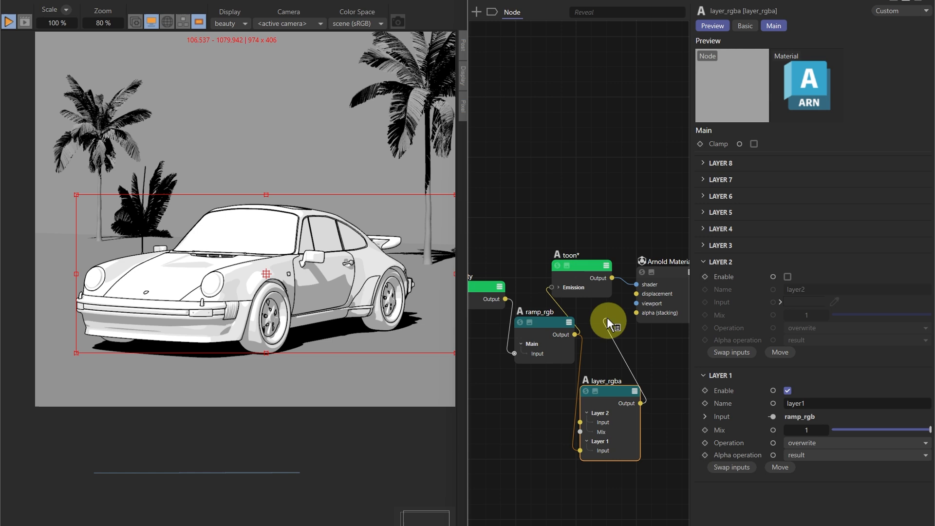
Connect the layer_rgba node into the toon Emission Color and select it for editing
left_click_drag(607, 322, 577, 298)
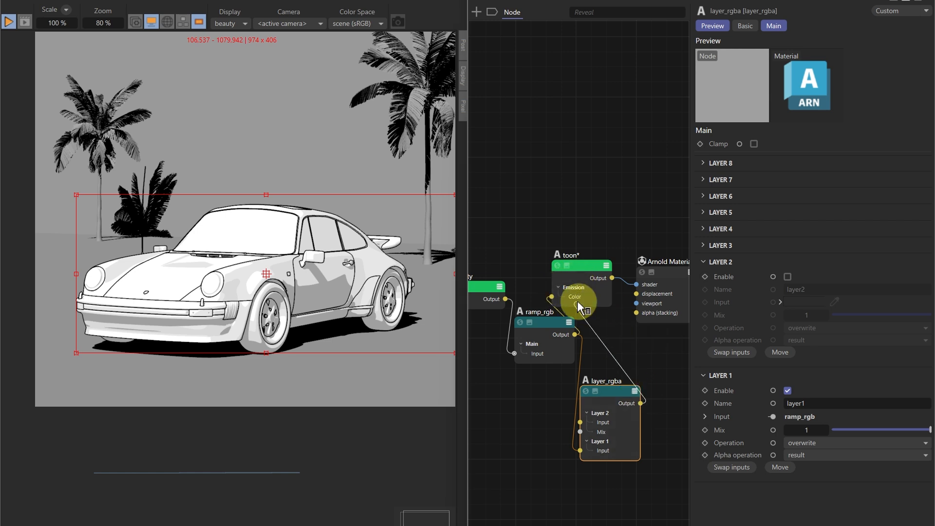
left_click(673, 262)
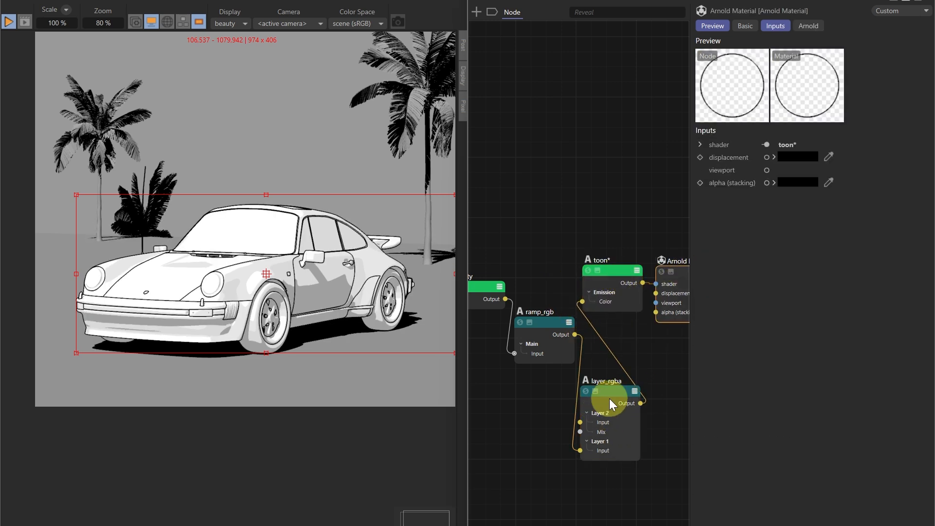
left_click(608, 390)
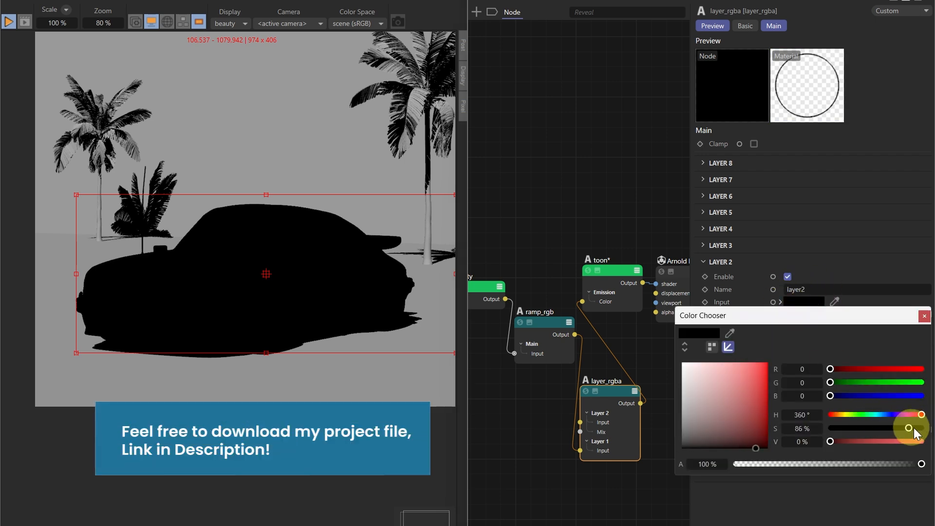
Make Layer 2 a saturated red and set its blend operation to Multiply
left_click_drag(908, 428, 920, 428)
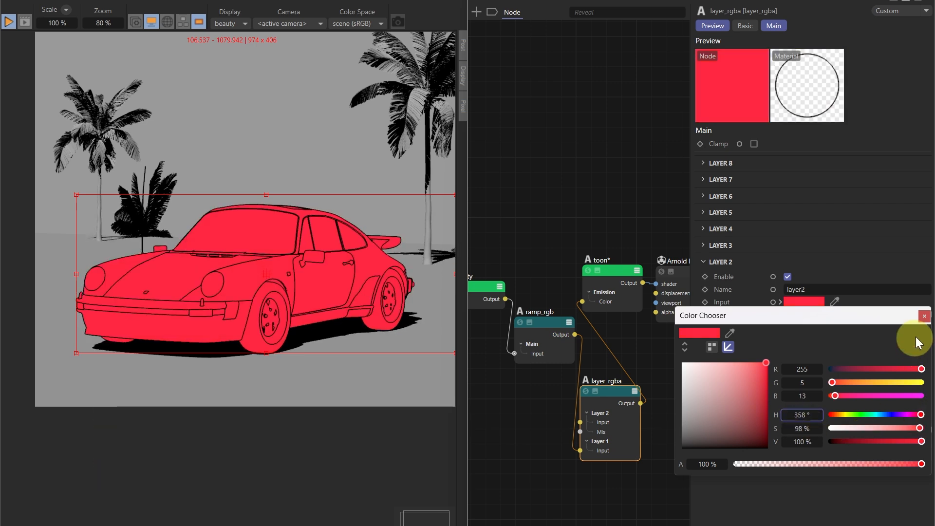
left_click(924, 316)
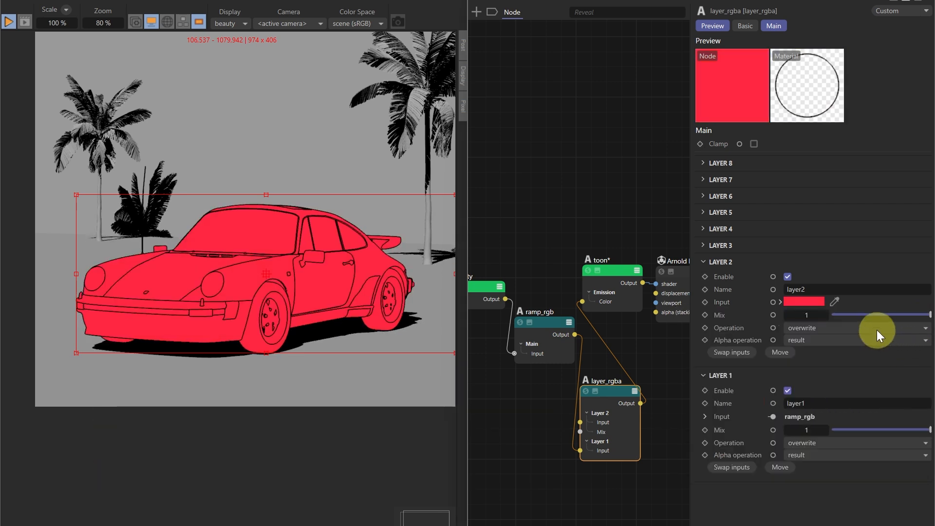
left_click(855, 327)
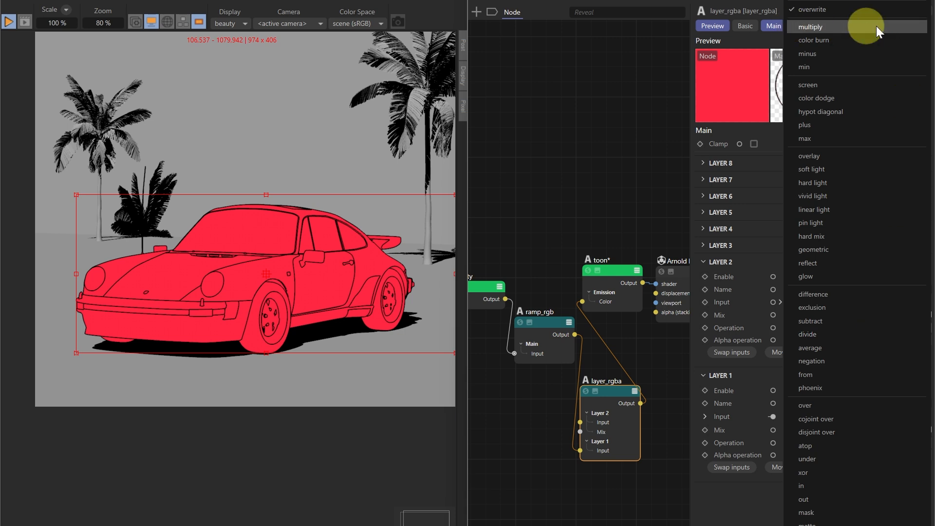
left_click(812, 26)
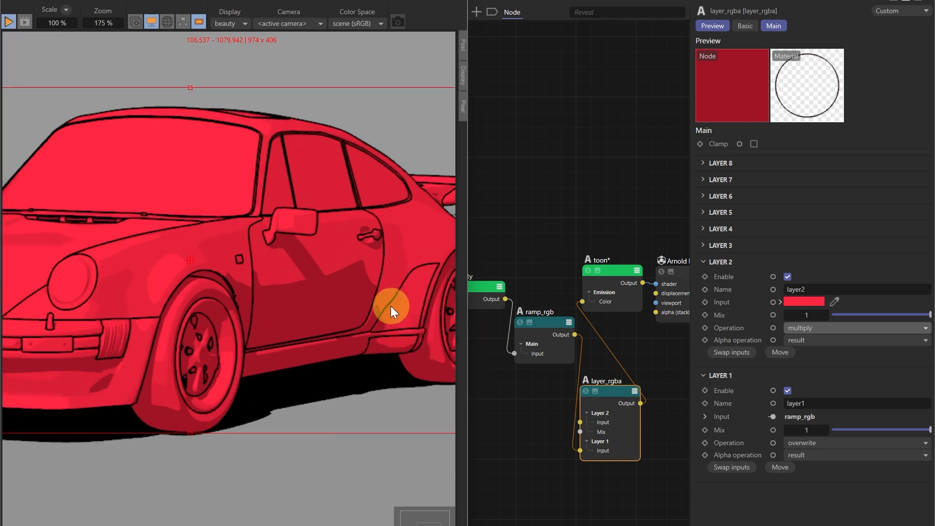
mouse_move(190, 239)
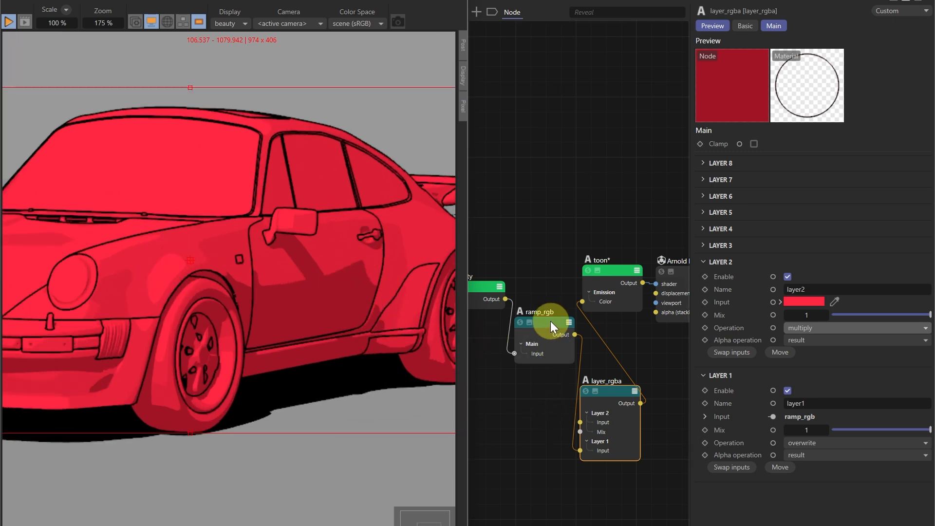
Connect ramp_rgb to the toon Edge detection Mask color and set Width scale to 0.8
left_click(535, 313)
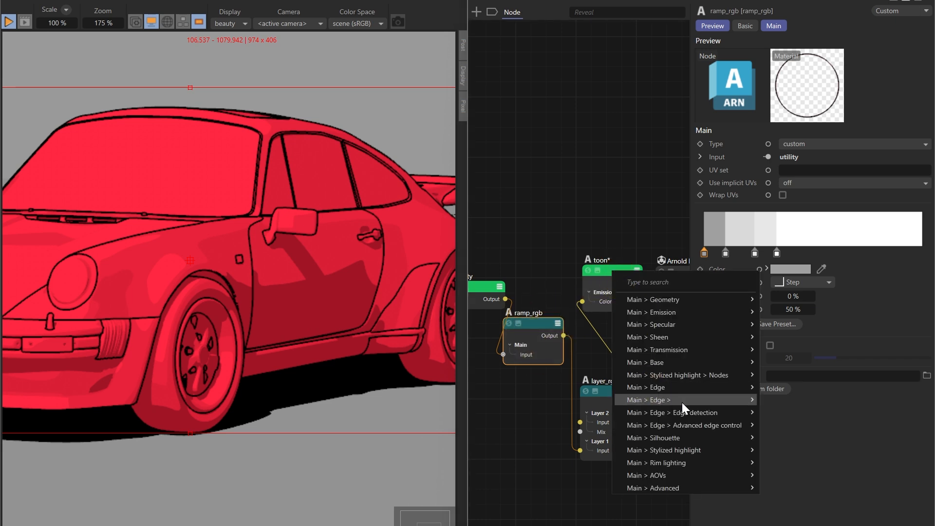
left_click(650, 400)
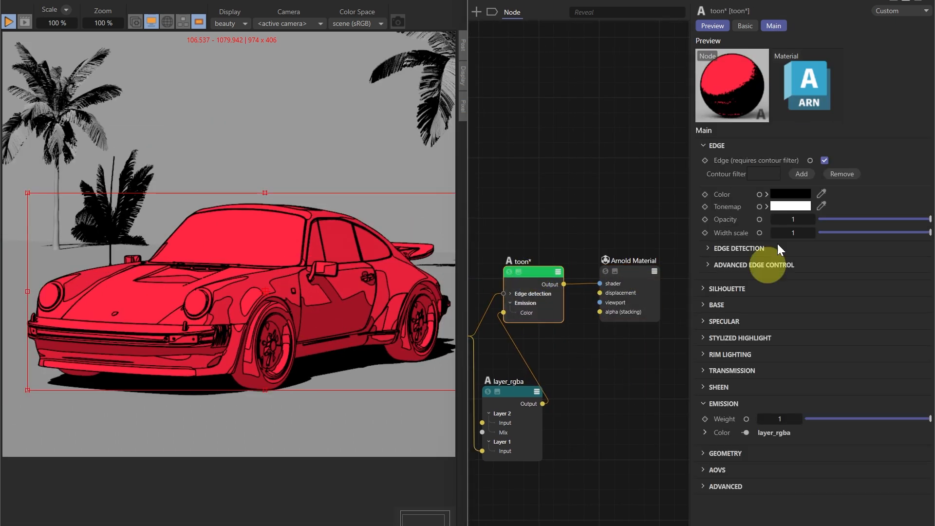
left_click(793, 233)
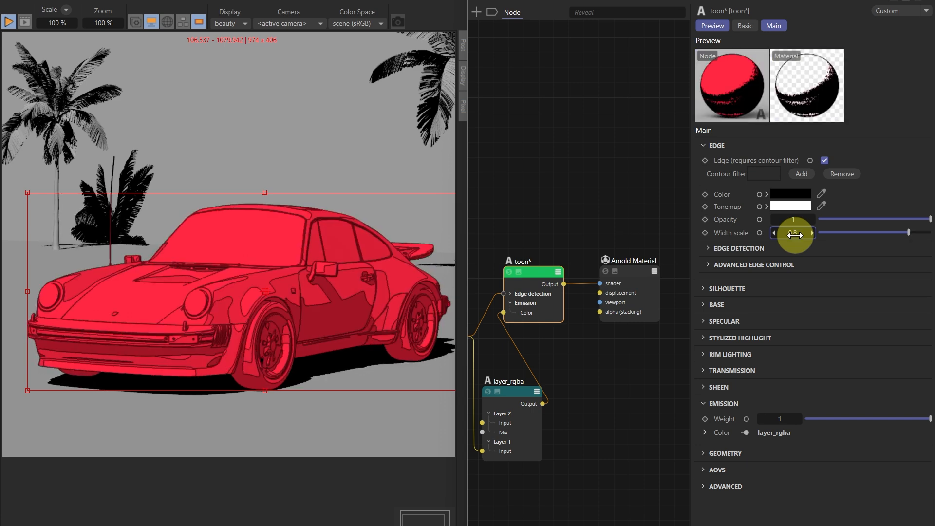
left_click(742, 248)
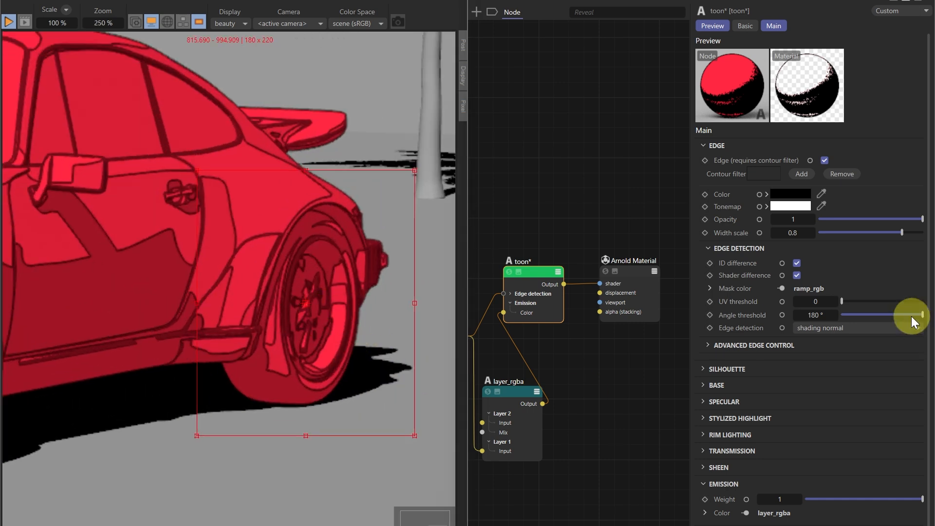
Tune the toon edge Angle threshold, settling around 55 degrees
left_click_drag(908, 315, 841, 315)
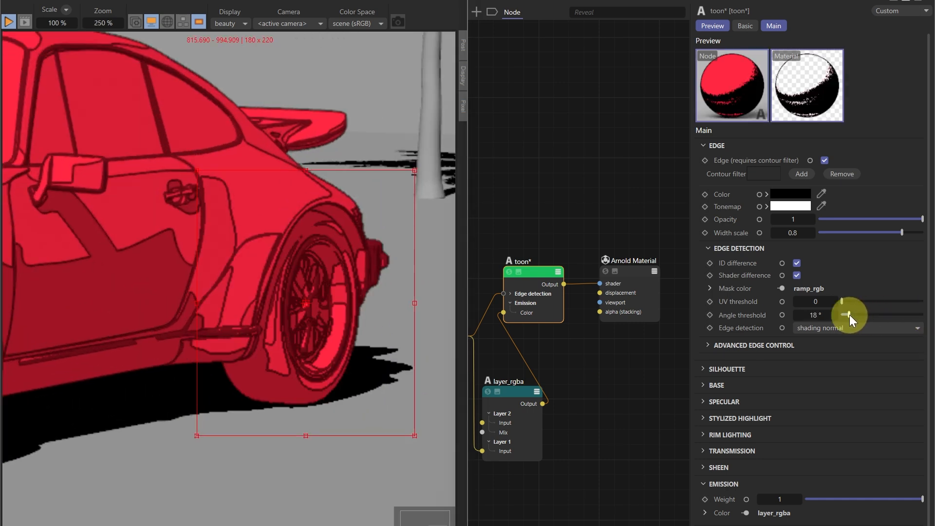
left_click_drag(846, 314, 865, 315)
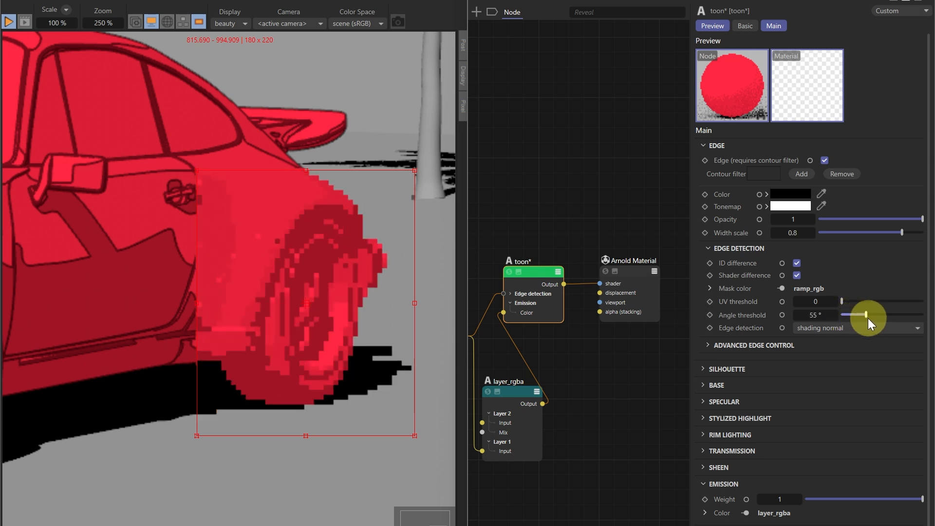
left_click_drag(867, 315, 924, 315)
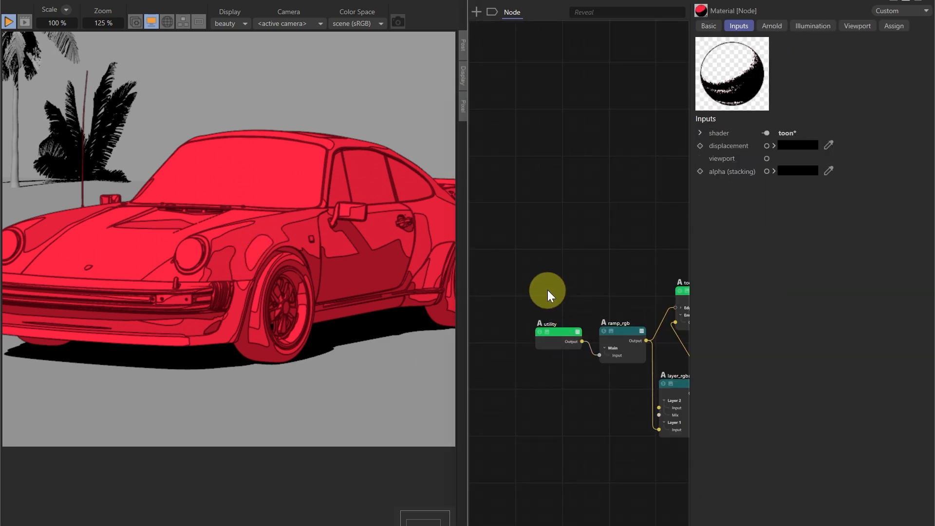
Add a C4D Noise node set to Blistered Turbulence, Global Scale 5%, Relative Scale Y about 405%
key("shift+c")
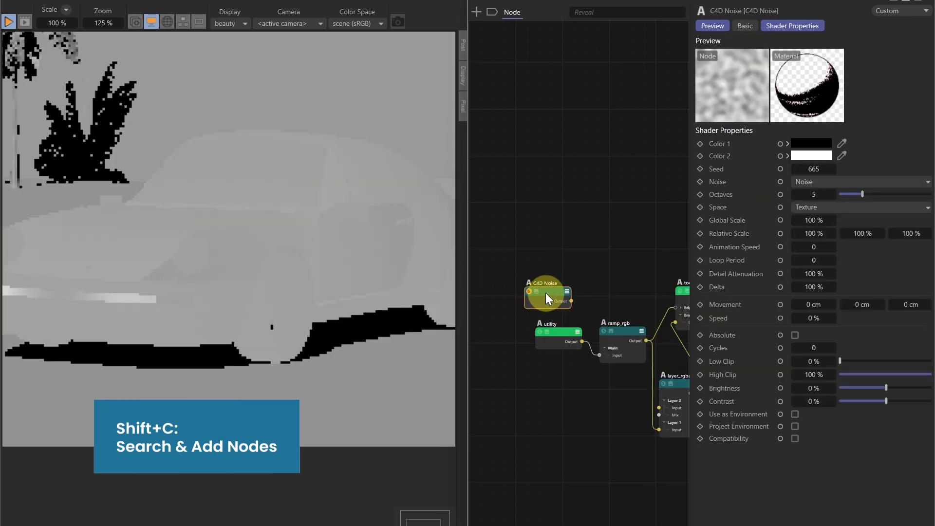
left_click(865, 182)
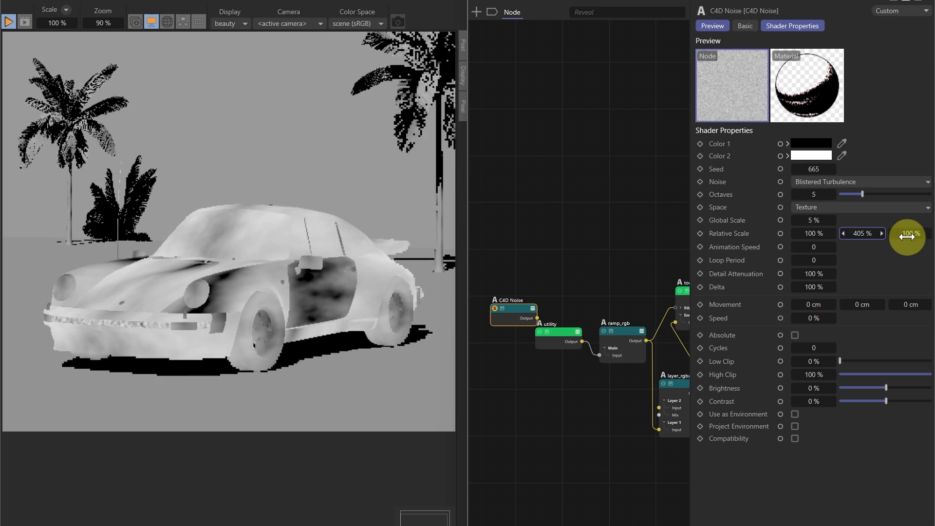
left_click_drag(907, 236, 890, 265)
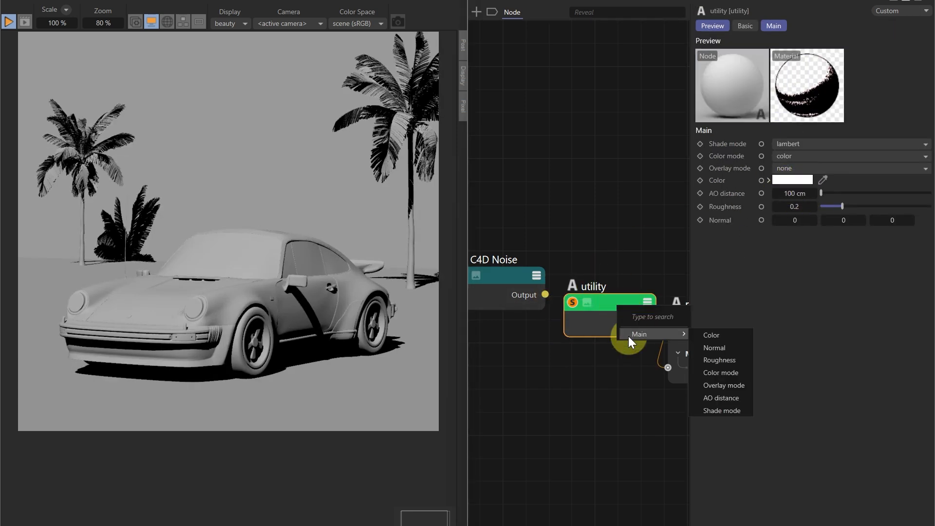
Feed the C4D Noise into utility Main > Color, set Color 1 white and Low Clip about 18%
left_click(711, 334)
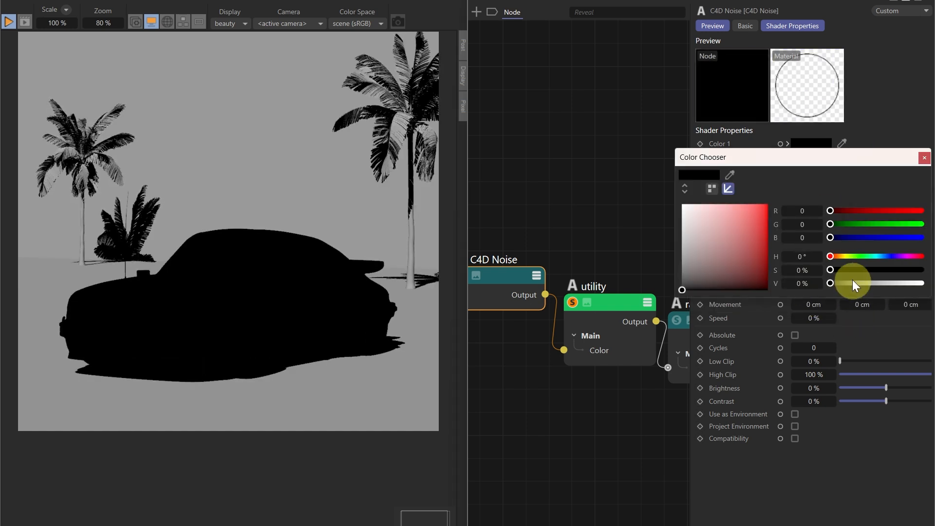
left_click_drag(853, 283, 921, 283)
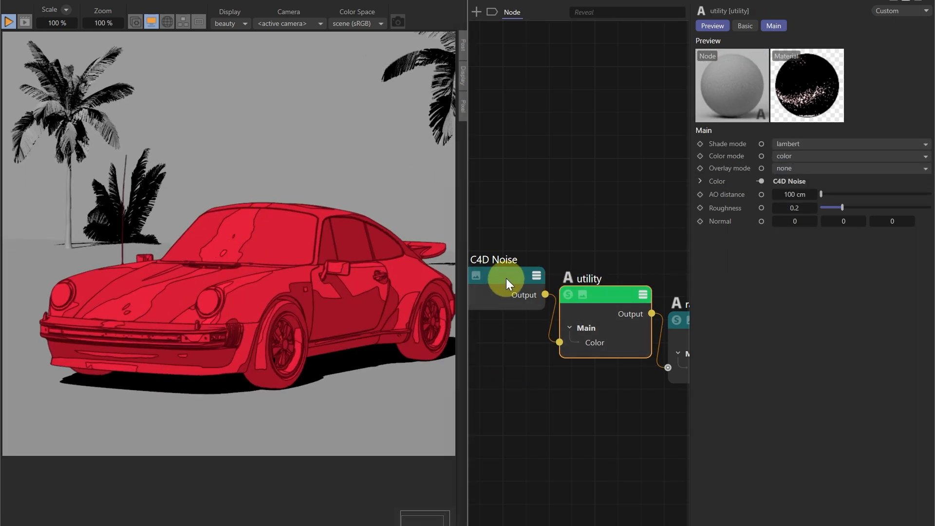
left_click(503, 280)
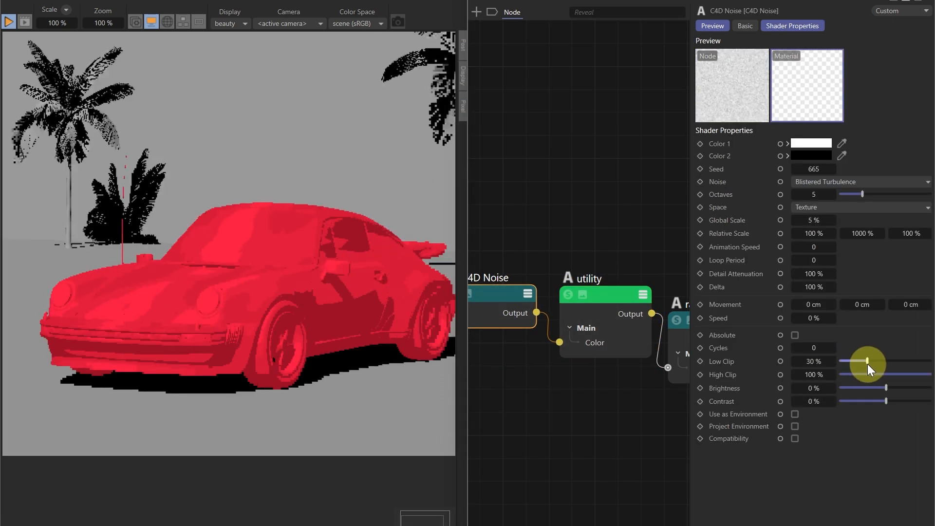
left_click_drag(868, 362, 857, 362)
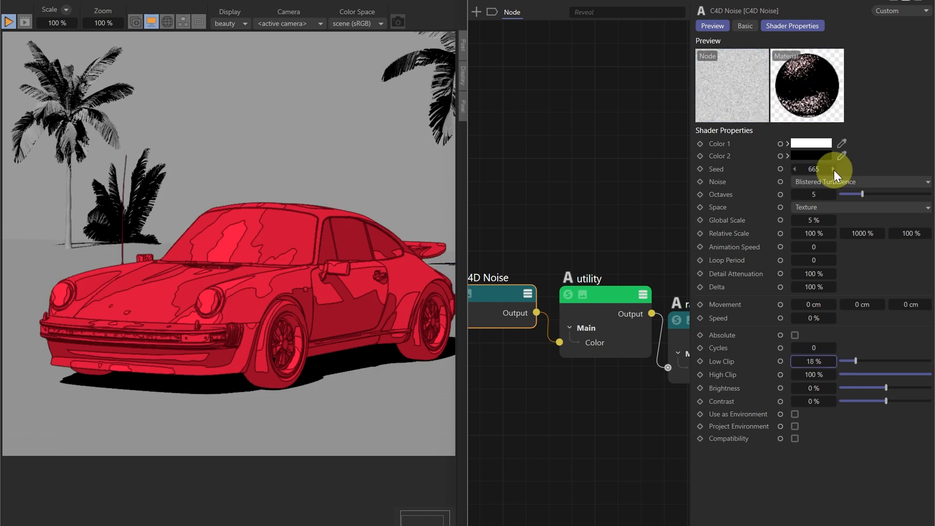
left_click(833, 169)
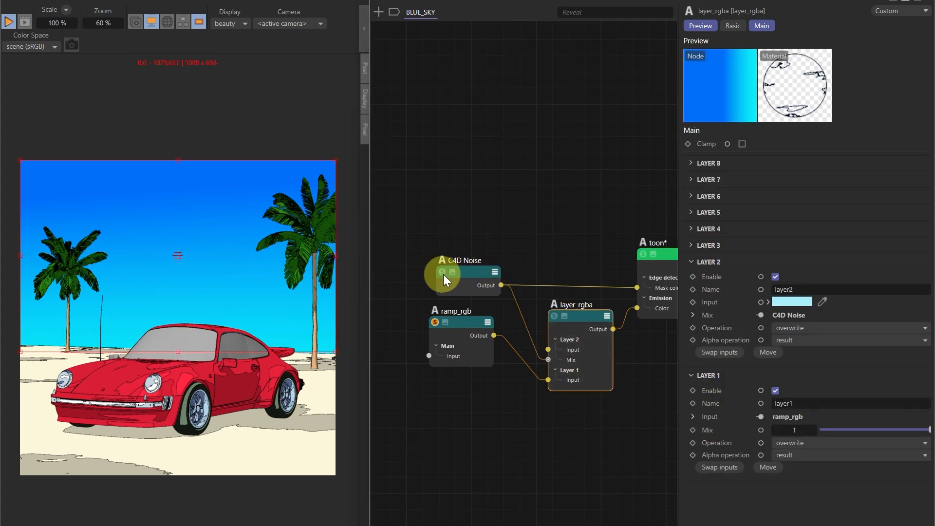
Drive layer_rgba Layer 2 Mix with the noise and give Layer 2 a light cyan colour
left_click(460, 260)
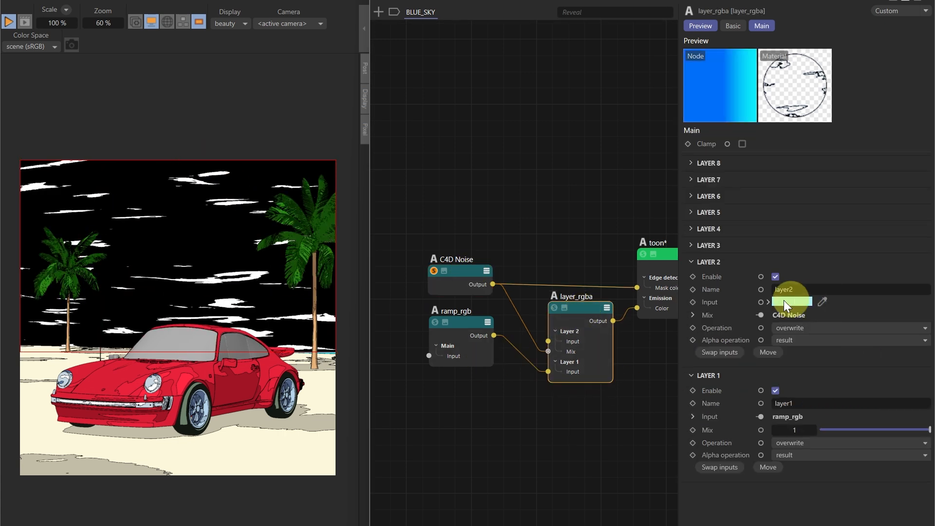
left_click(791, 302)
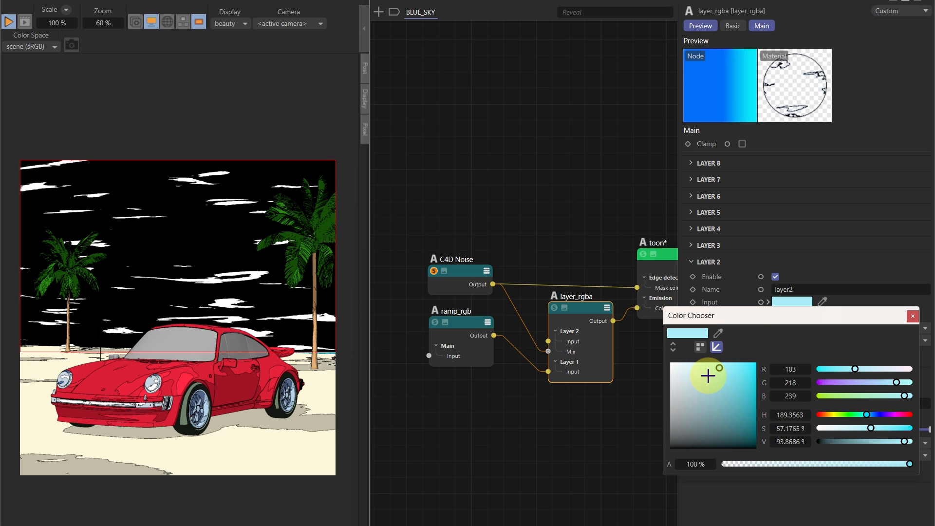
left_click(912, 316)
type("SUR")
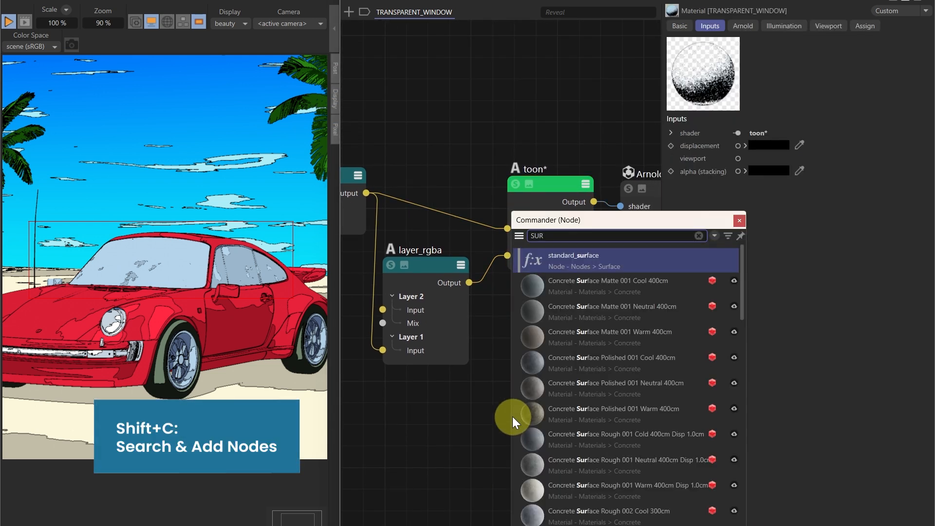
Add a standard_surface node to TRANSPARENT_WINDOW and expose its Geometry > Cutout opacity
left_click(573, 259)
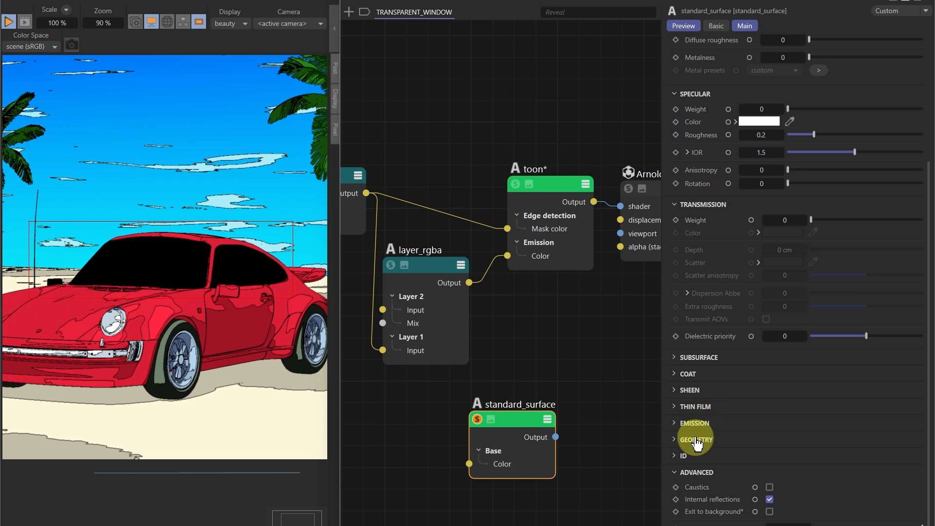
left_click(694, 440)
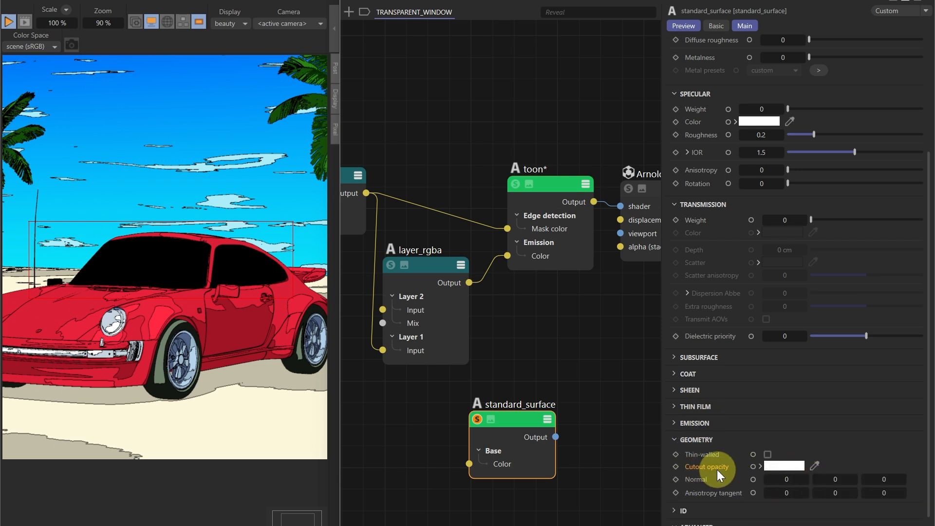
left_click(783, 466)
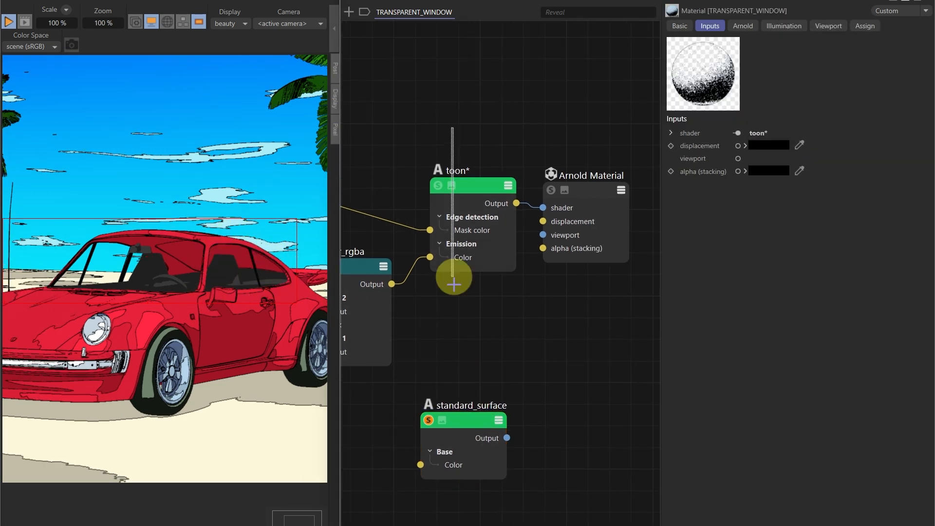
Insert a mix_shader after the toon shader, combining toon and standard_surface
left_click_drag(453, 276, 535, 343)
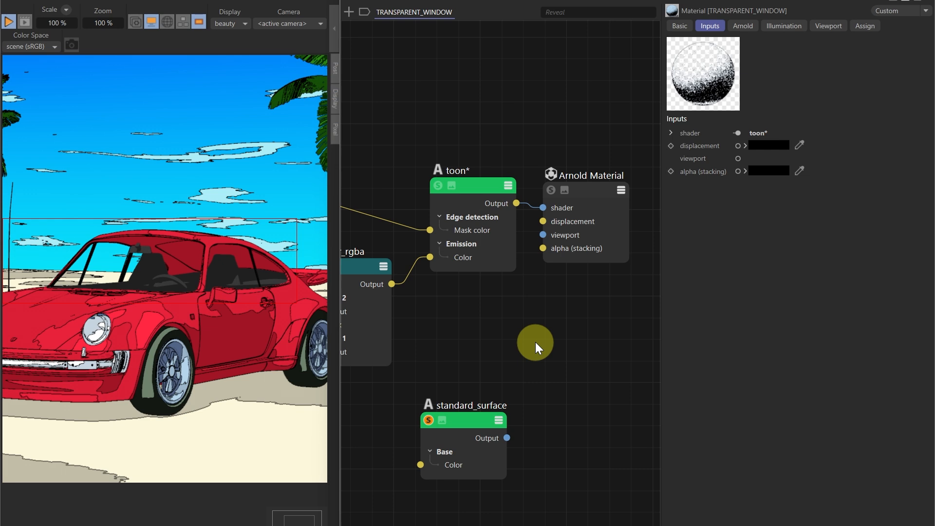
type("MIX SHA")
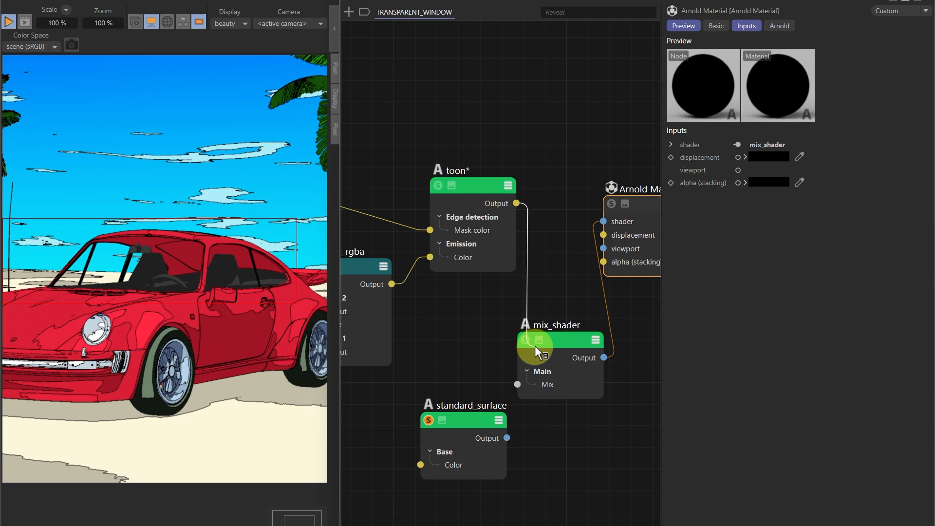
left_click(599, 371)
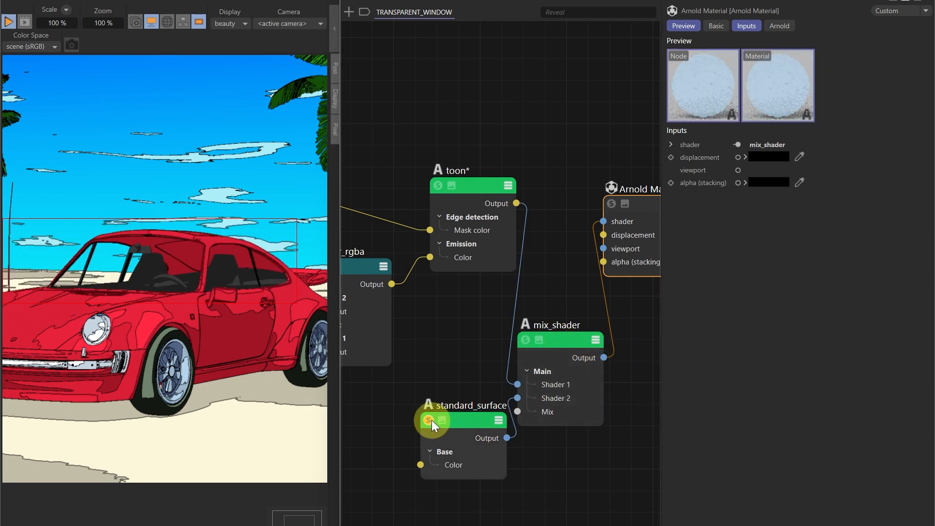
left_click(559, 340)
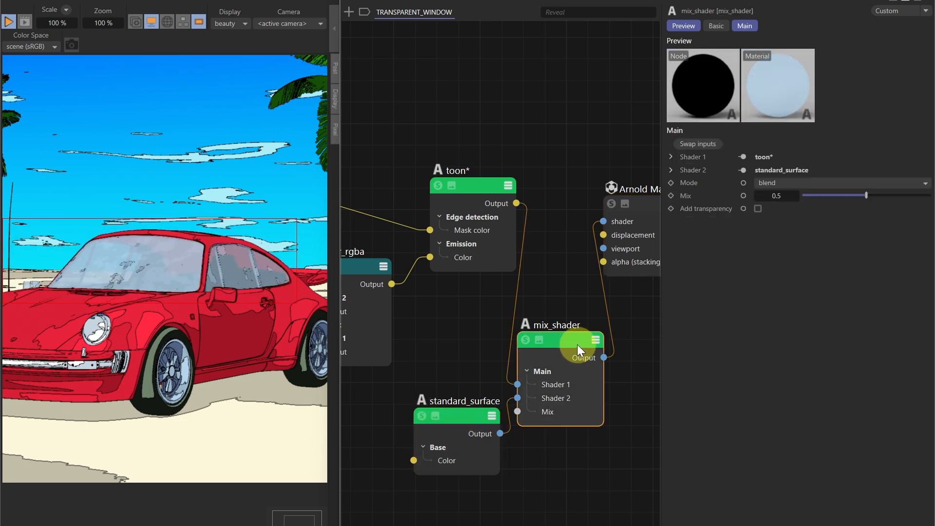
Scrub the mix_shader Mix value and switch its Mode from blend to add
left_click_drag(866, 196, 825, 196)
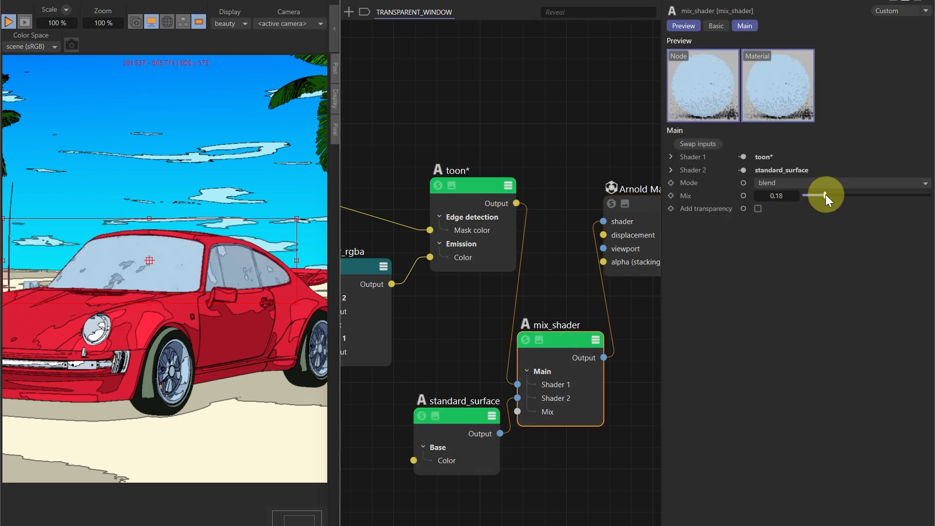
left_click_drag(826, 195, 891, 195)
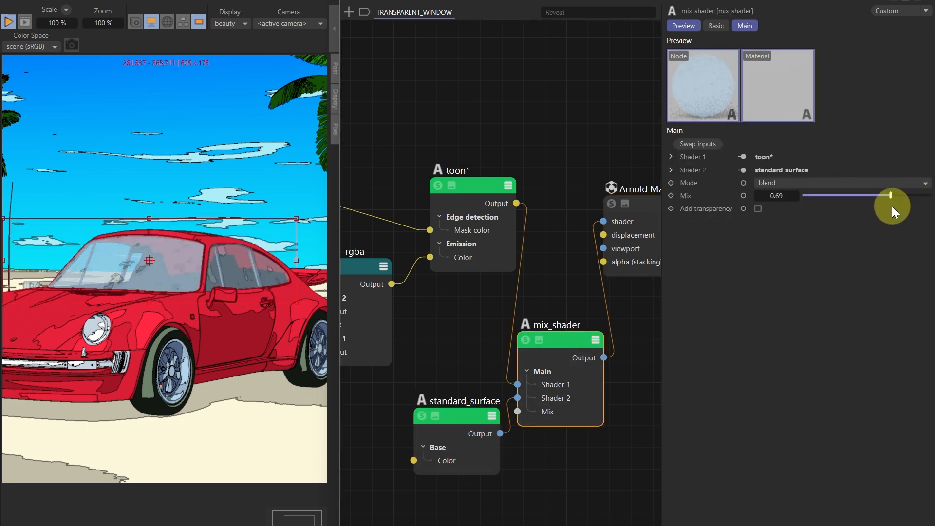
left_click(841, 182)
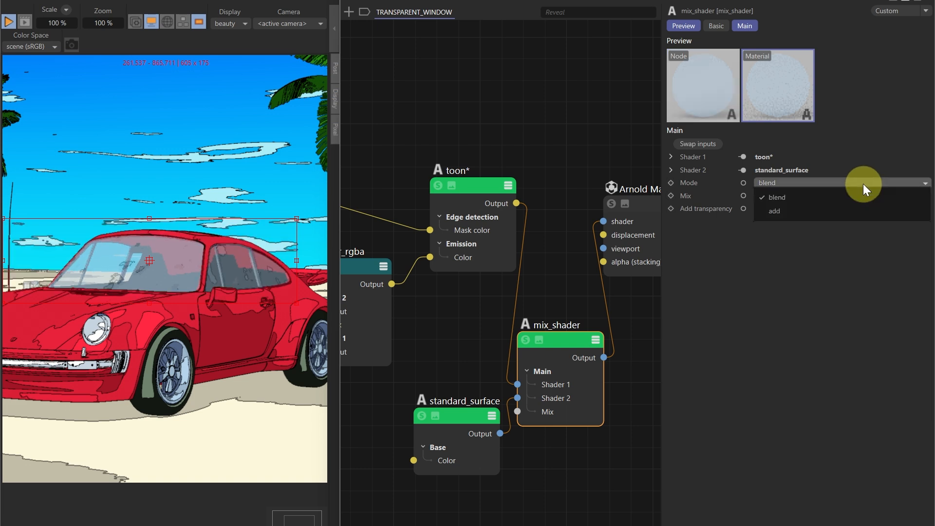
left_click(774, 210)
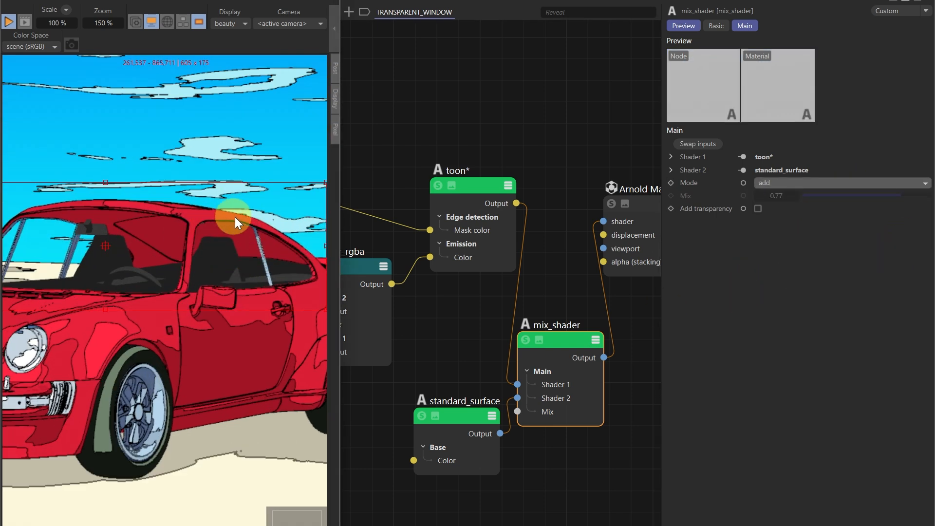
mouse_move(272, 301)
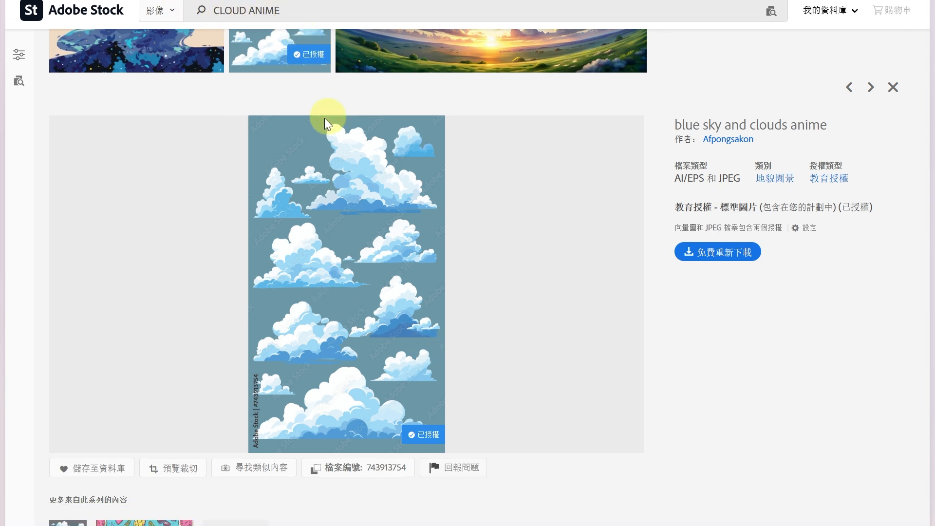
mouse_move(637, 154)
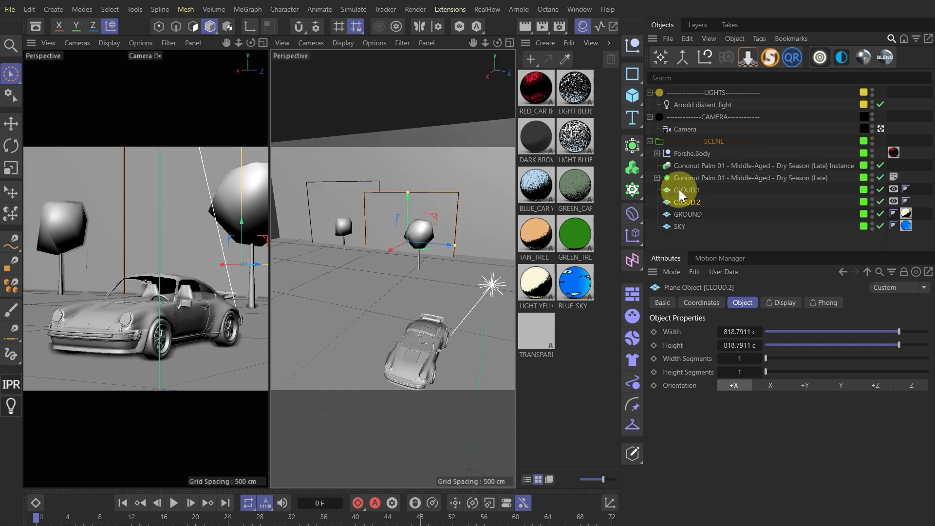
With CLOUD.1 selected, duplicate TRANSPARENT_WINDOW as TRANSPARENT_CLOUD_1 and open its node graph
left_click(688, 190)
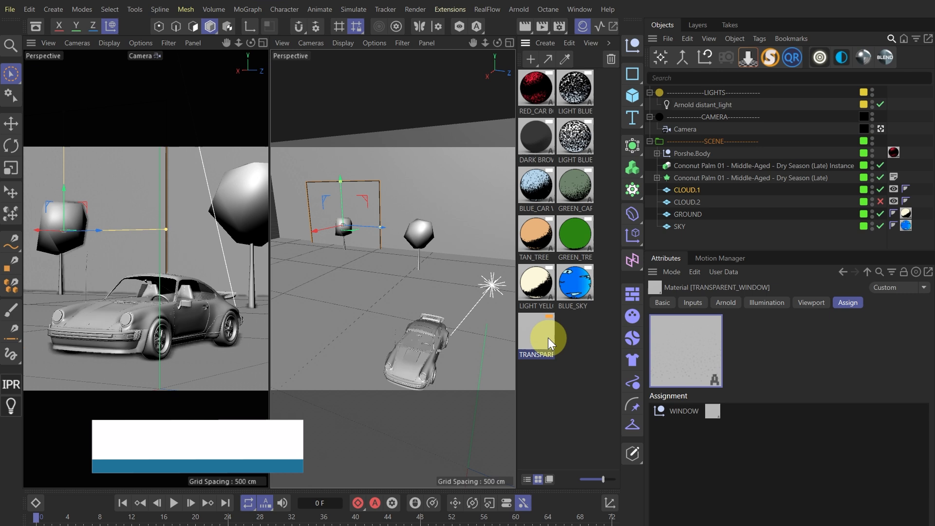
left_click_drag(535, 334, 575, 334)
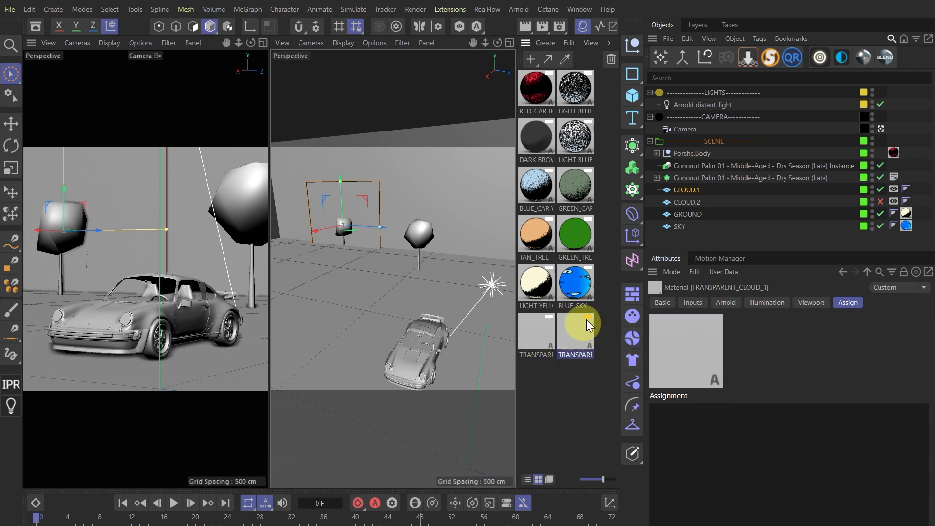
double_click(575, 324)
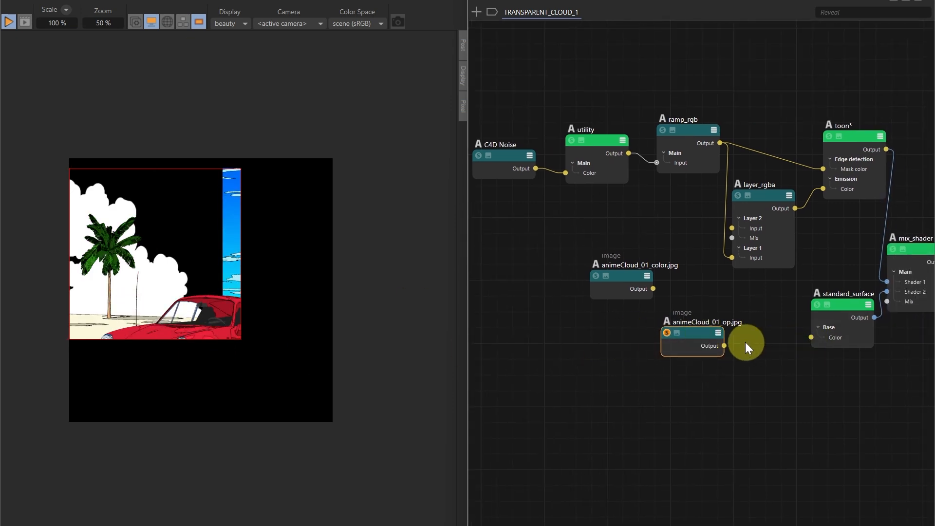
Plug the animeCloud_01 opacity image into the standard_surface Cutout opacity input
left_click(868, 304)
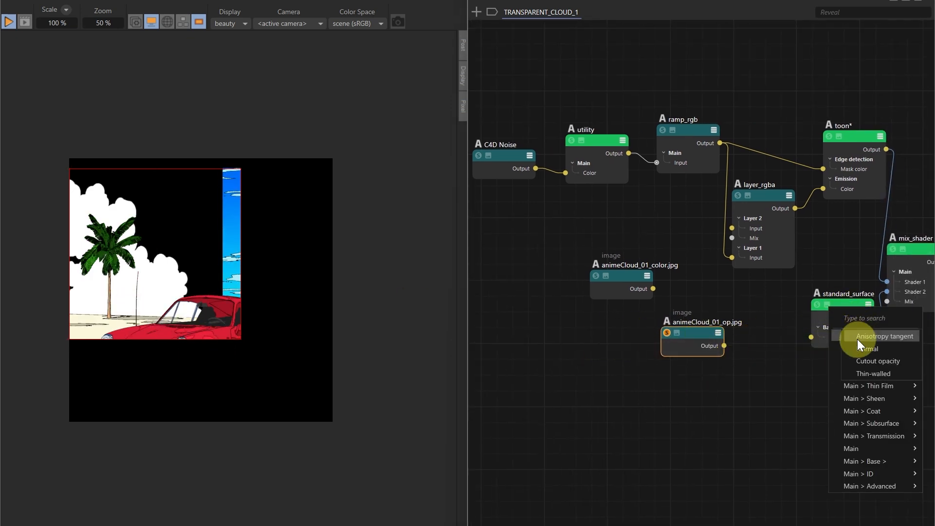
mouse_move(880, 360)
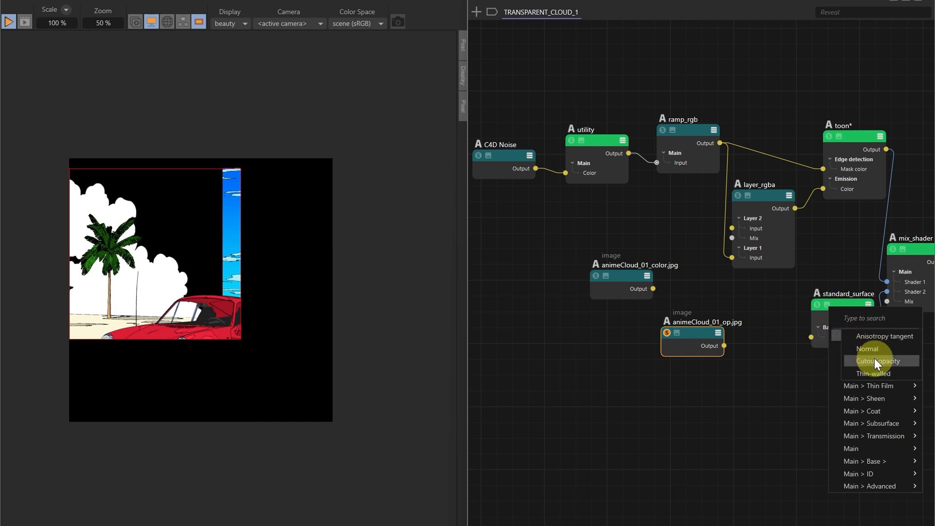
left_click(877, 361)
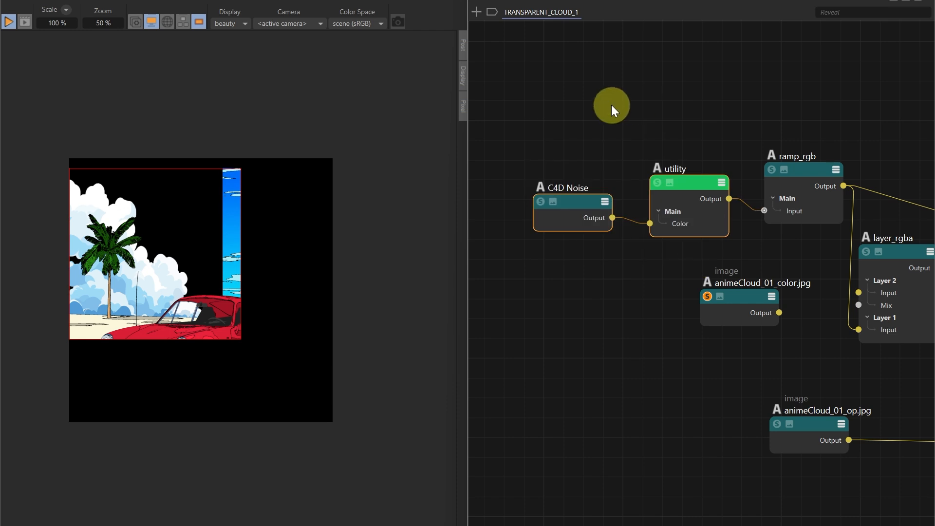
mouse_move(650, 179)
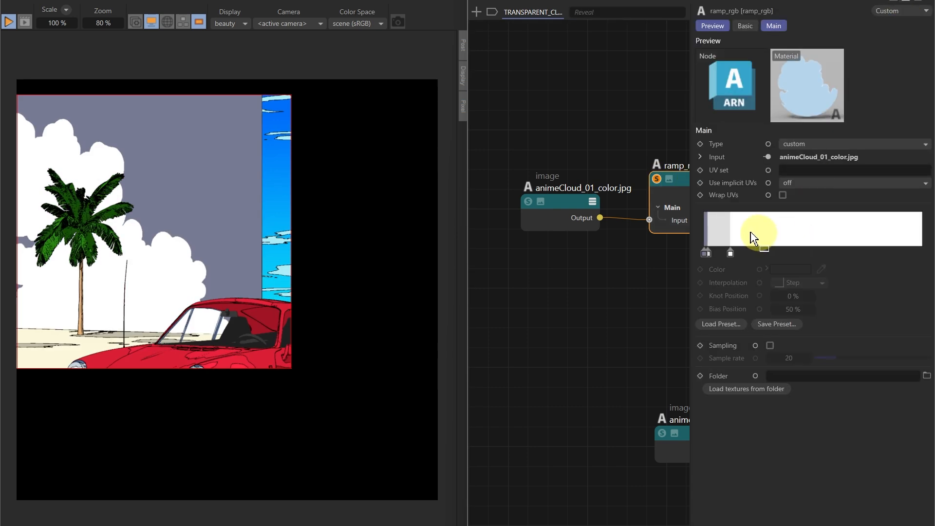
Reset the cloud ramp gradient to default, shift the dark knot and confirm the white end
right_click(758, 230)
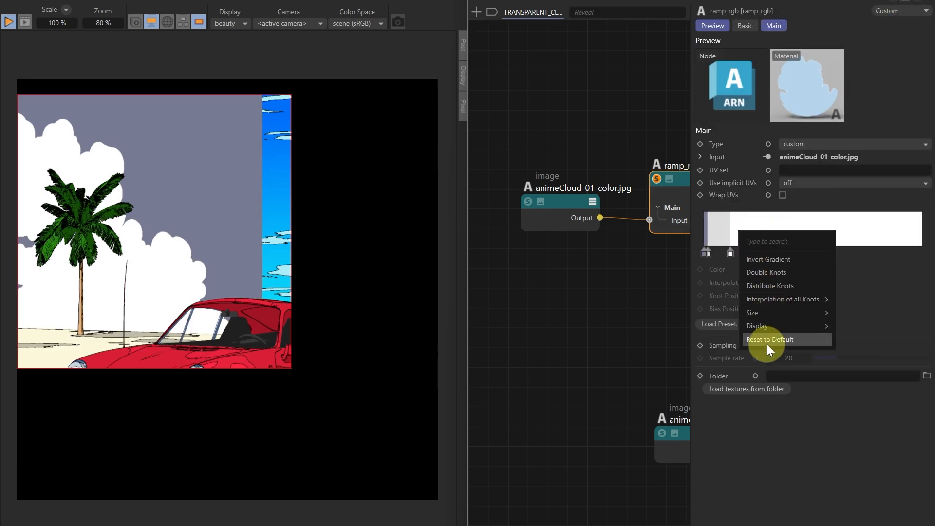
left_click(770, 339)
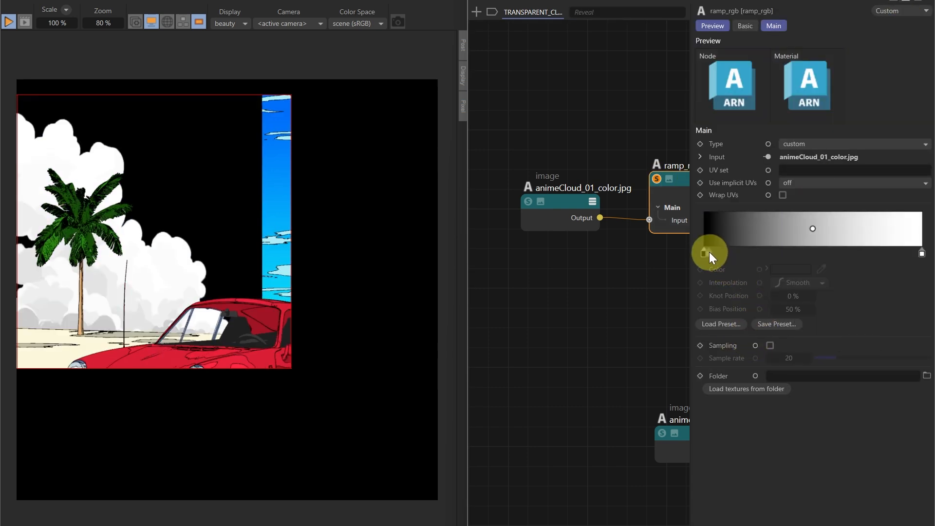
left_click_drag(710, 250, 859, 254)
type("90")
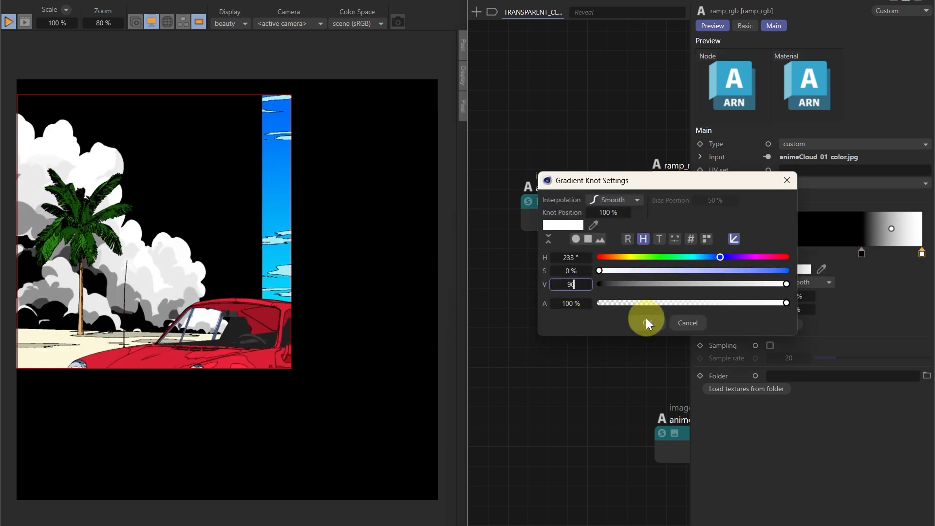
left_click(687, 323)
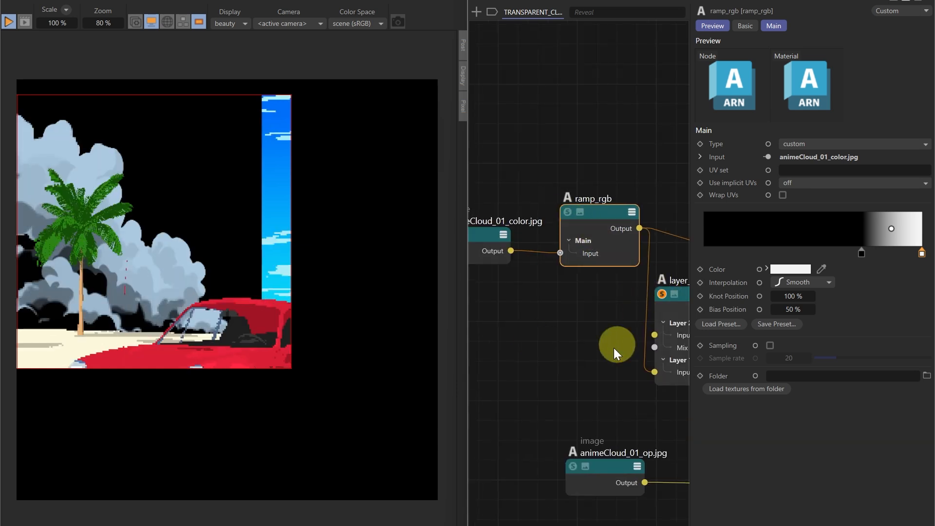
Set the layer_rgba tint layer's blend operation and adjust its blue input colour brightness
left_click(621, 290)
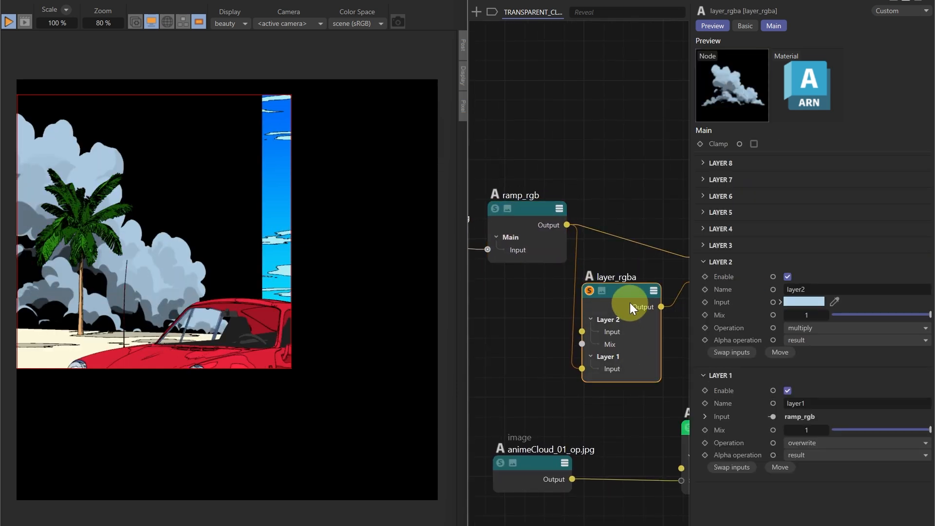
left_click(853, 327)
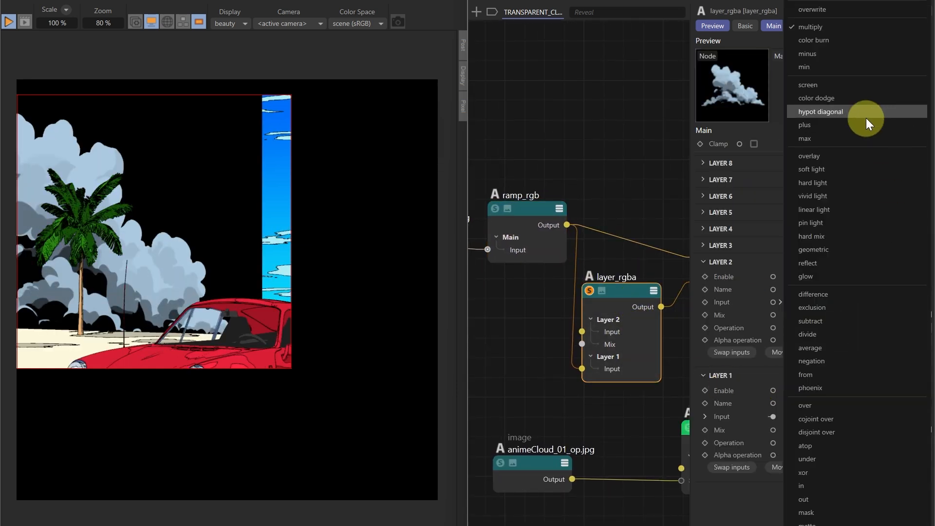
left_click(809, 83)
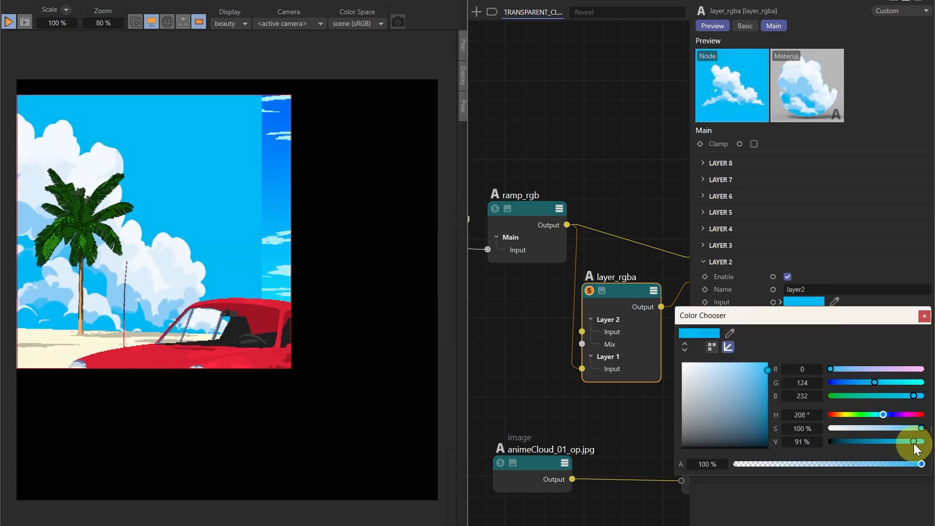
left_click_drag(912, 442, 904, 442)
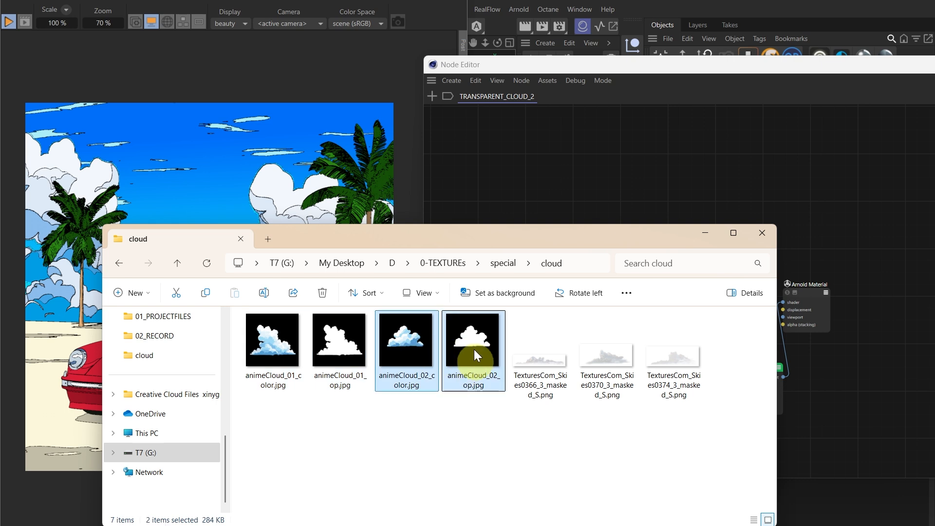
Drag animeCloud_02_color.jpg and animeCloud_02_op.jpg from File Explorer into the Node Editor
left_click_drag(473, 351, 641, 206)
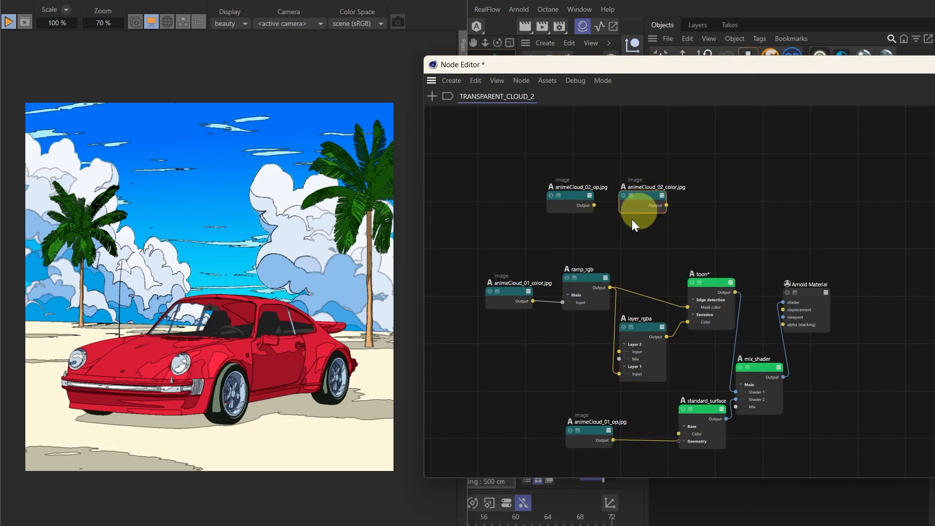